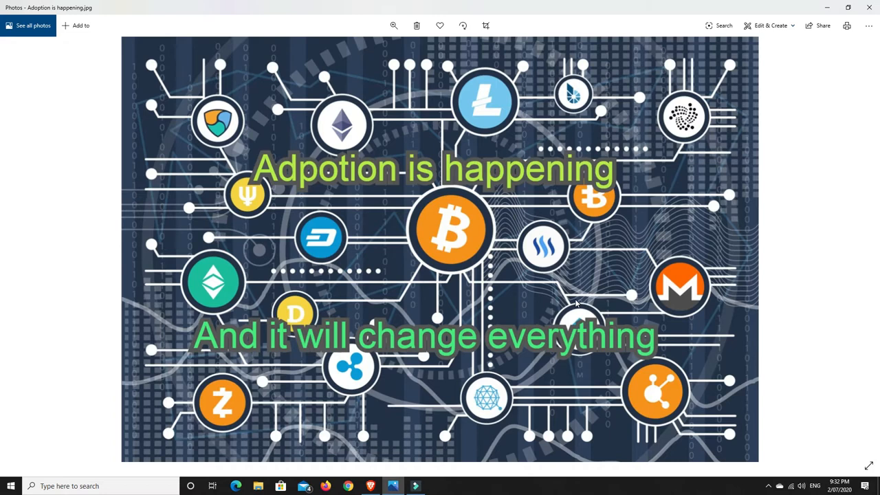
pyautogui.moveTo(530, 369)
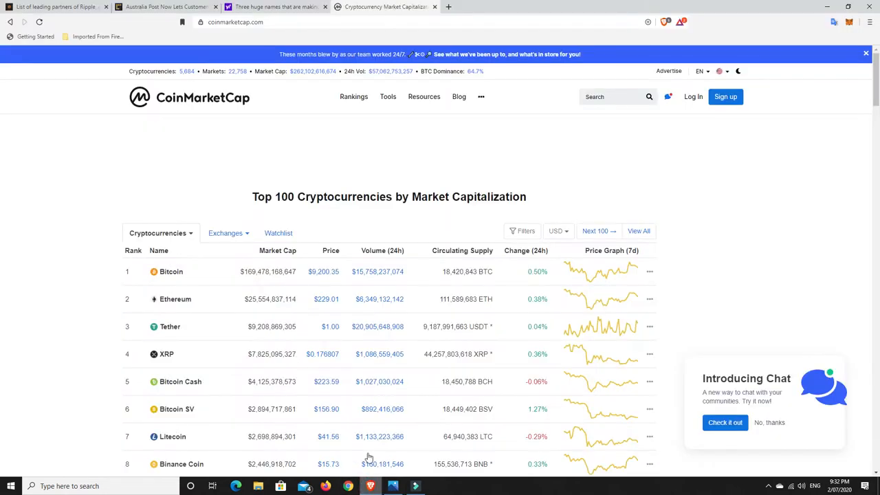
# Switch to the 'List of leading partners of Ripple' article tab on itsblockchain.com.
pyautogui.click(55, 7)
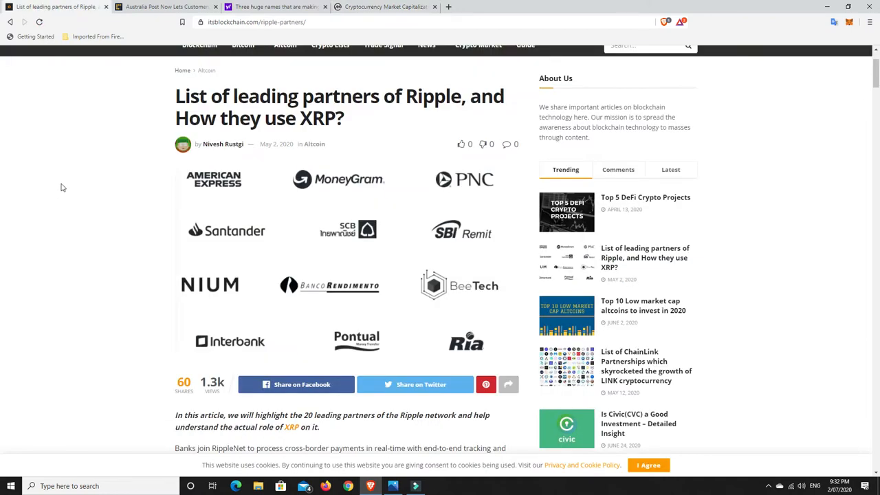
pyautogui.moveTo(137, 253)
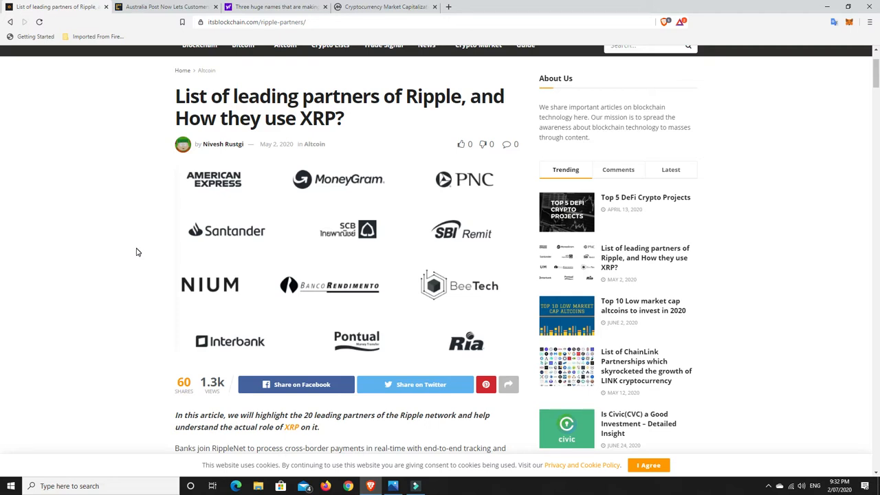
pyautogui.moveTo(222, 184)
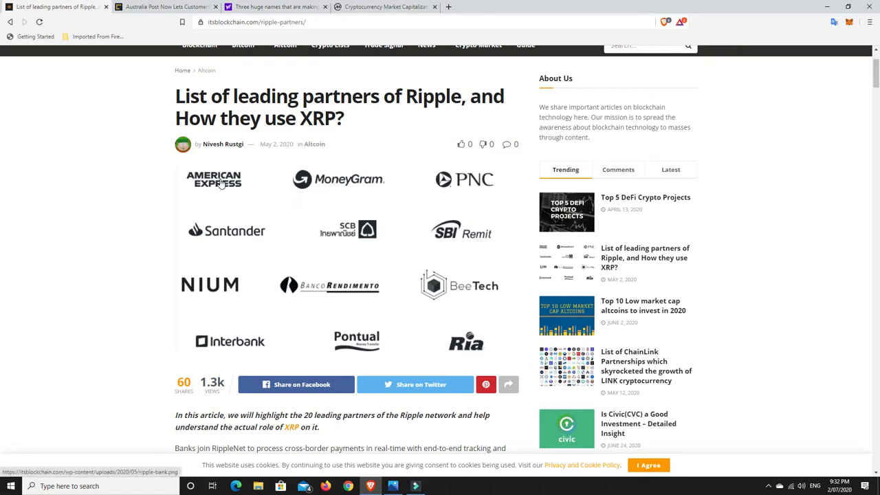
pyautogui.moveTo(457, 190)
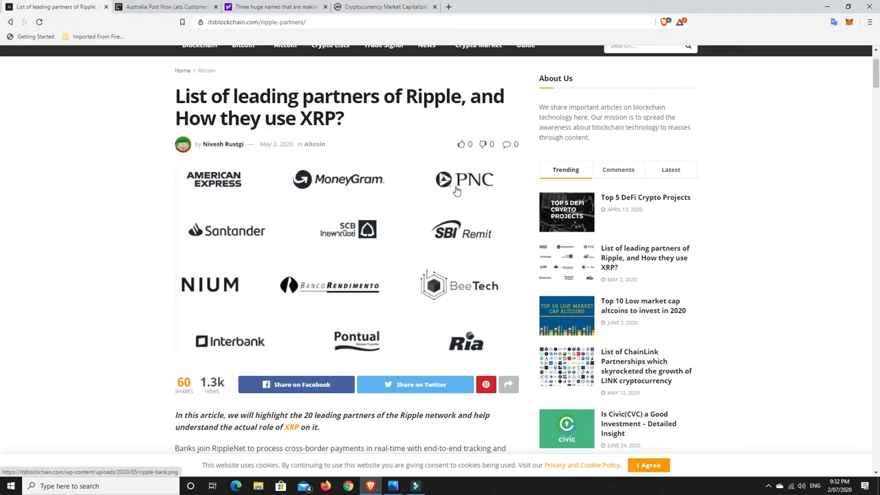
pyautogui.moveTo(453, 244)
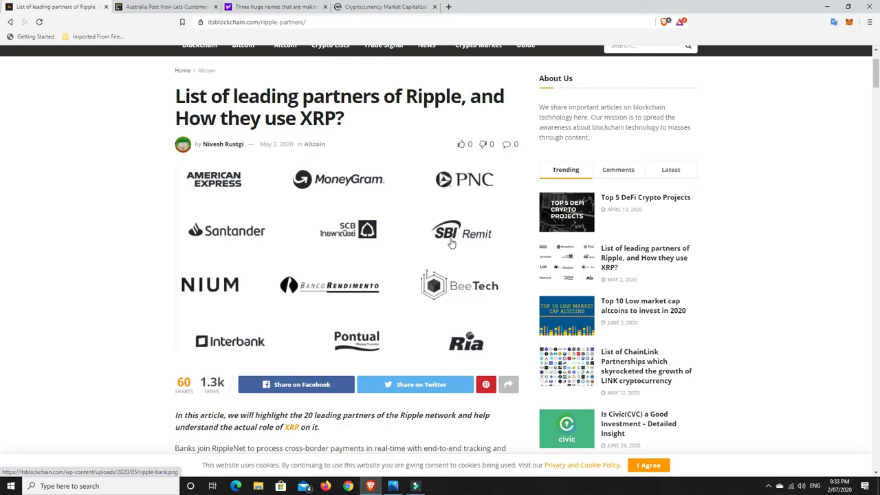
pyautogui.moveTo(235, 286)
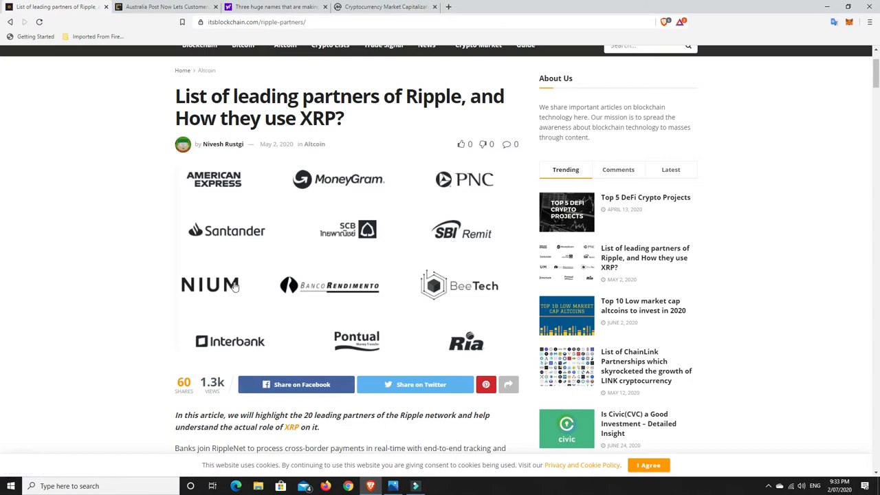
pyautogui.scroll(-3)
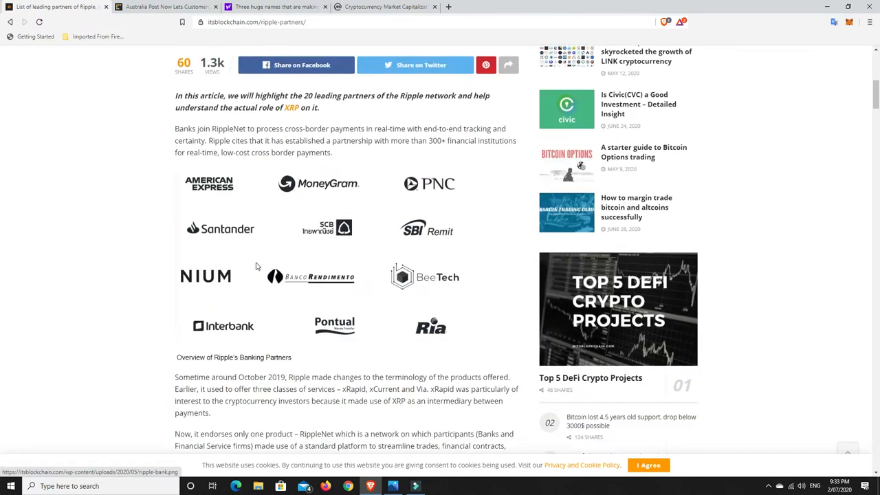
pyautogui.scroll(-3)
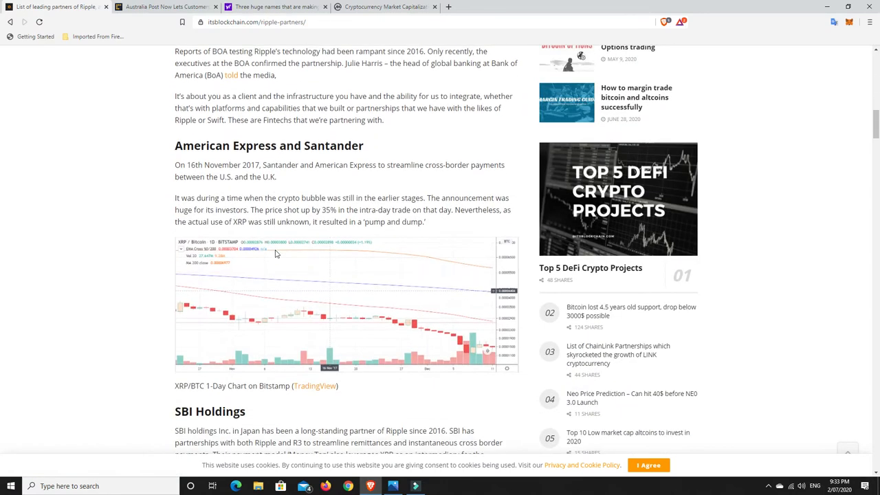
pyautogui.scroll(-3)
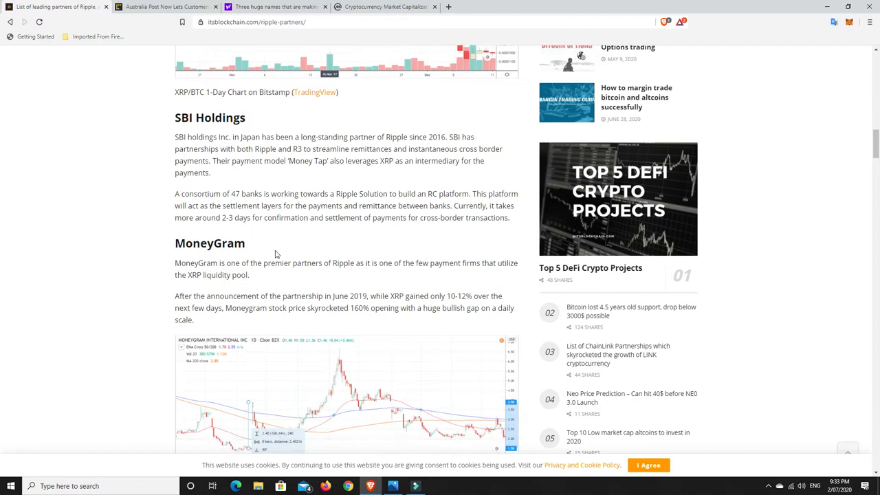
pyautogui.scroll(-3)
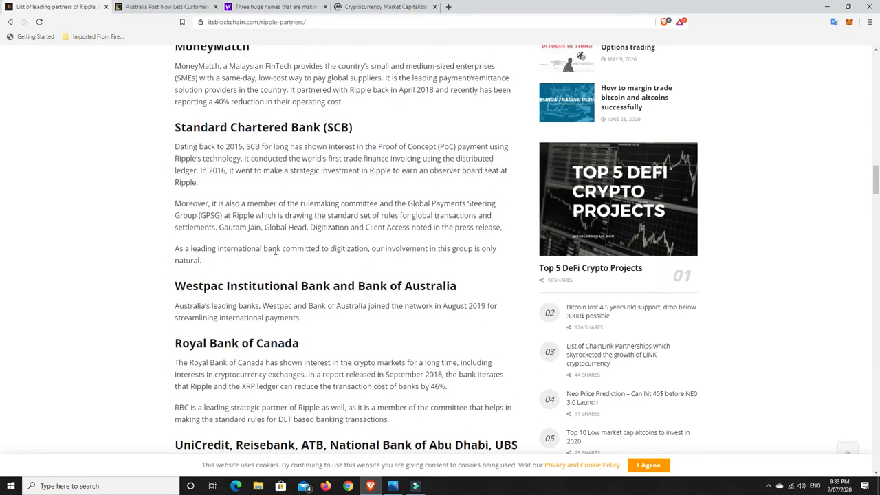
pyautogui.scroll(-3)
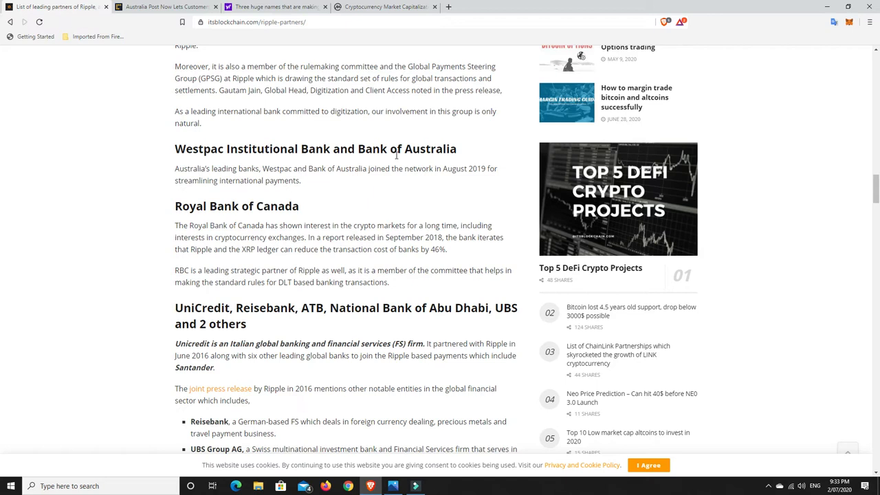
pyautogui.moveTo(378, 221)
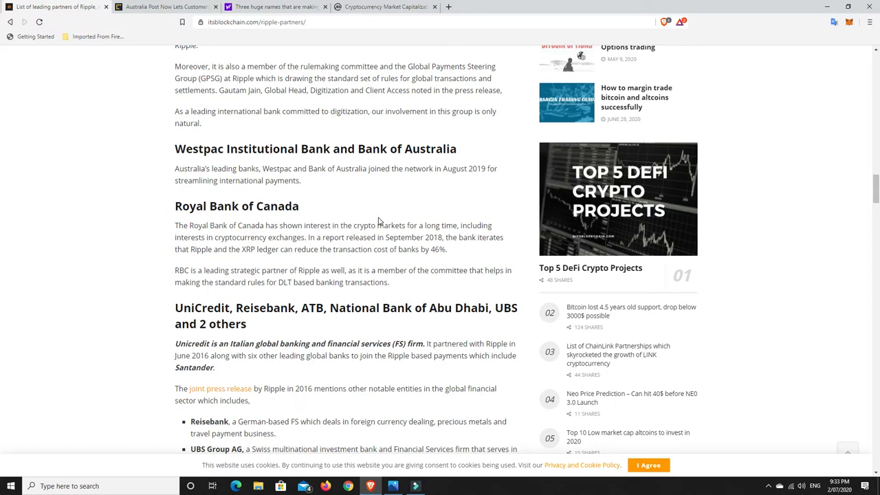
pyautogui.moveTo(416, 210)
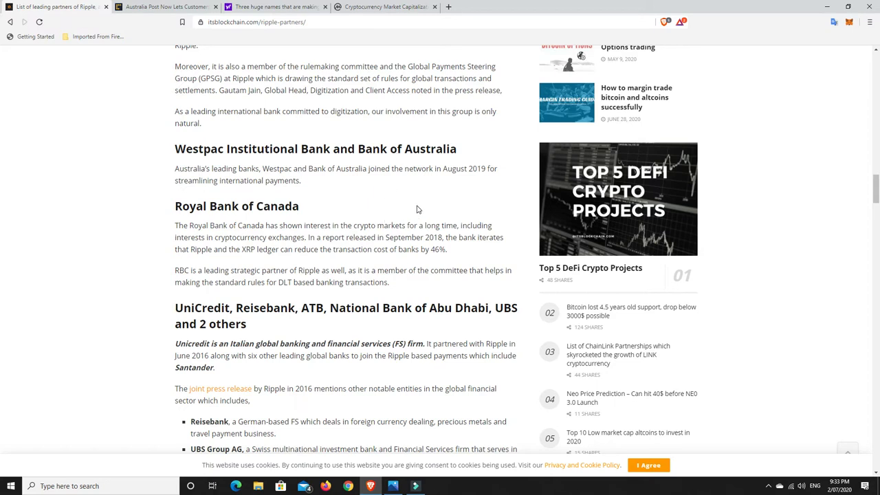
pyautogui.moveTo(362, 240)
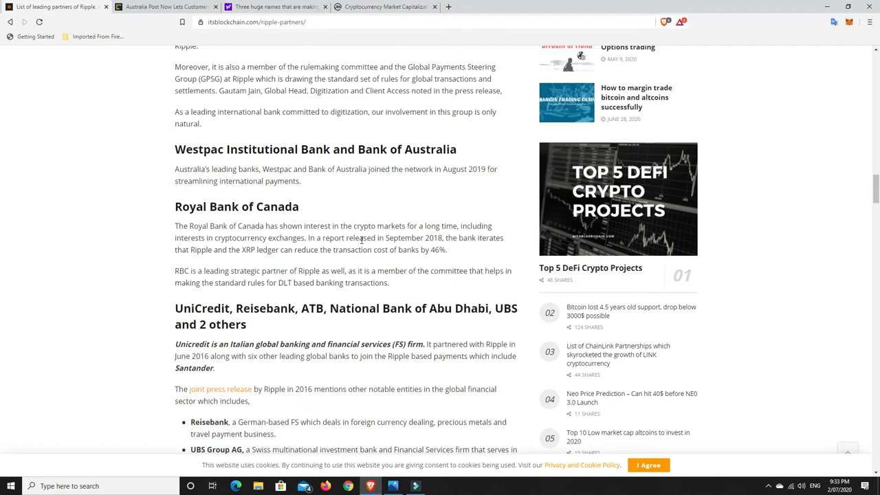
pyautogui.scroll(-3)
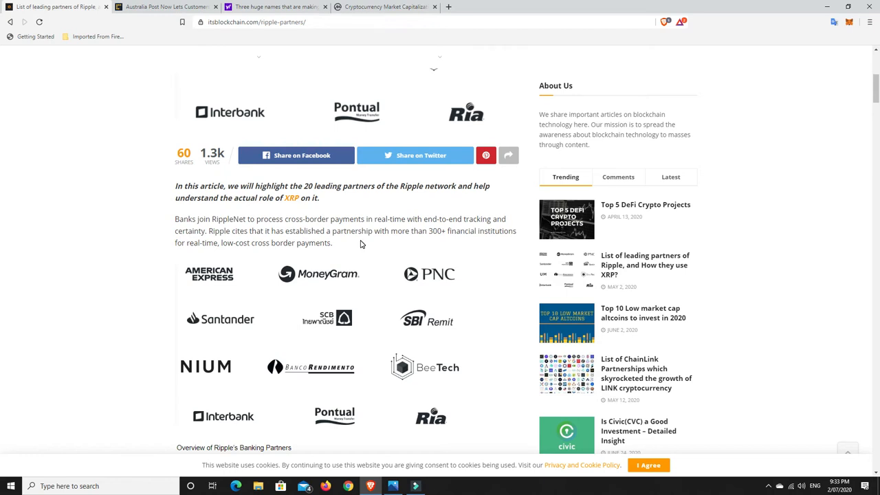
pyautogui.scroll(3)
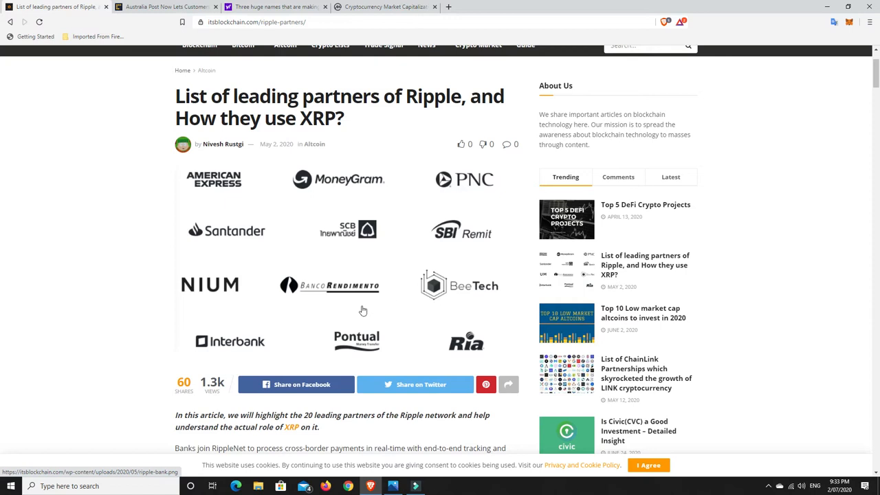
pyautogui.moveTo(470, 296)
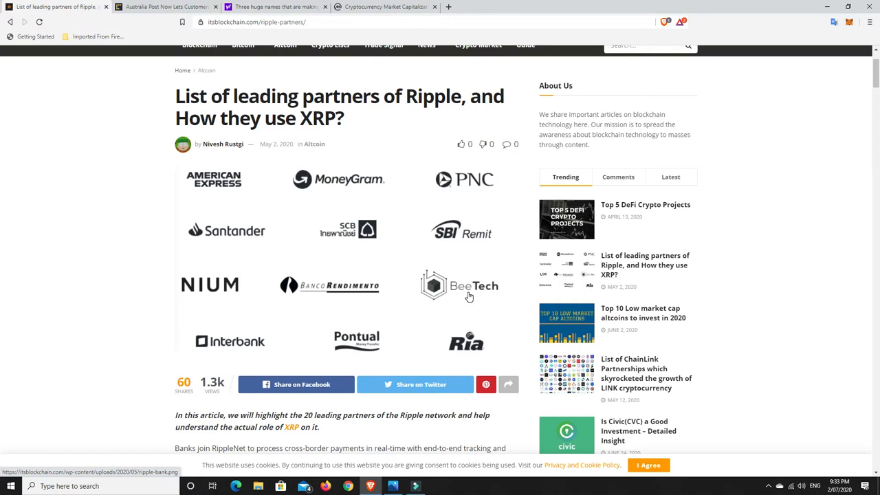
pyautogui.moveTo(359, 291)
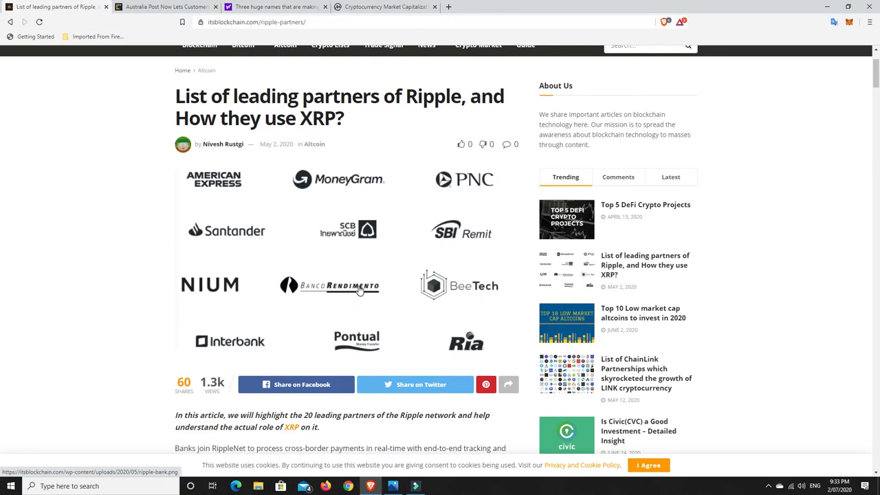
pyautogui.moveTo(395, 281)
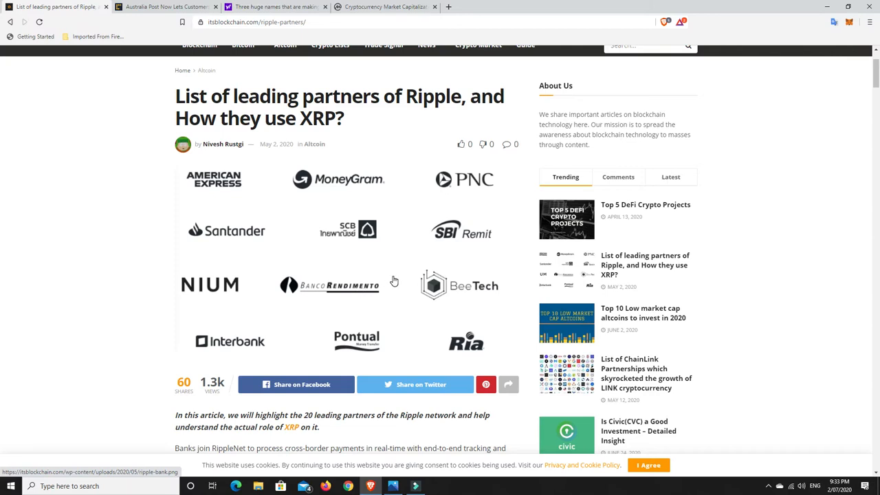
pyautogui.moveTo(347, 269)
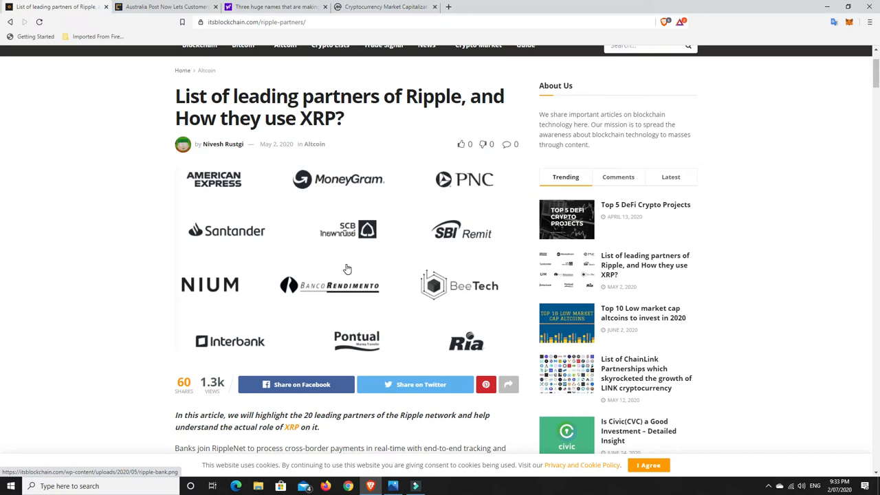
pyautogui.moveTo(165, 6)
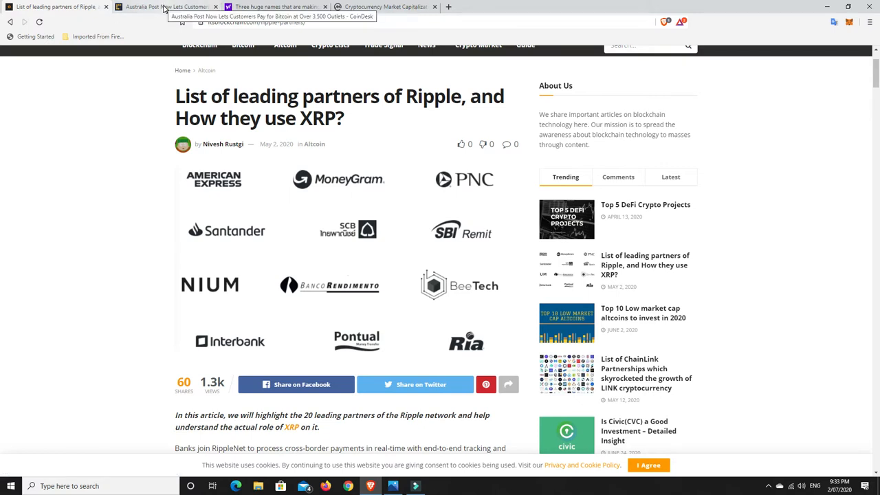
# Switch to CoinDesk's Australia Post Bitcoin article and read its opening paragraphs.
pyautogui.click(165, 7)
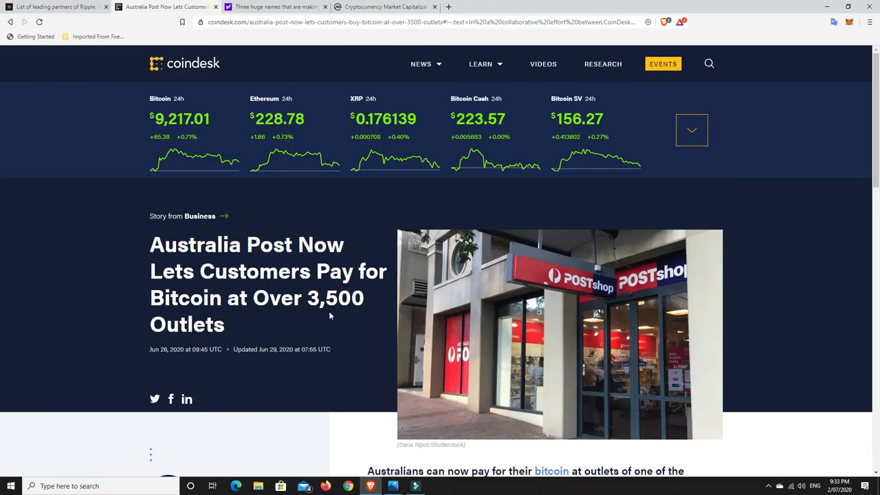
pyautogui.scroll(-3)
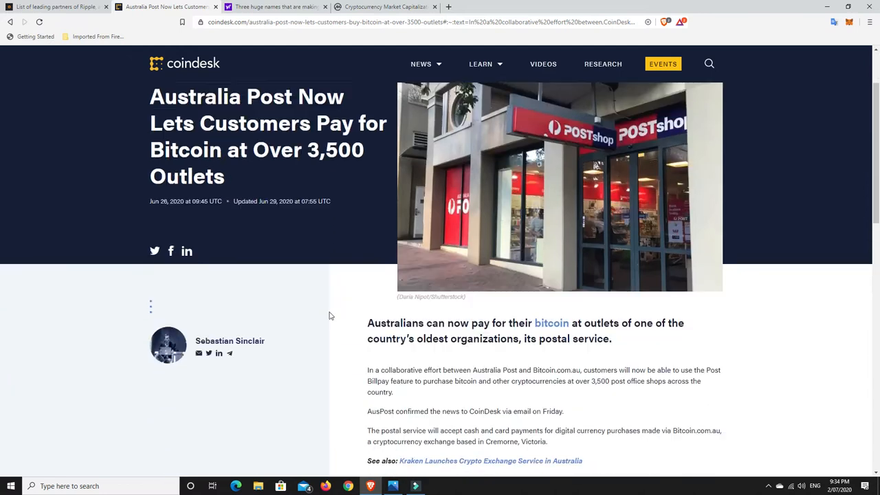
pyautogui.scroll(-3)
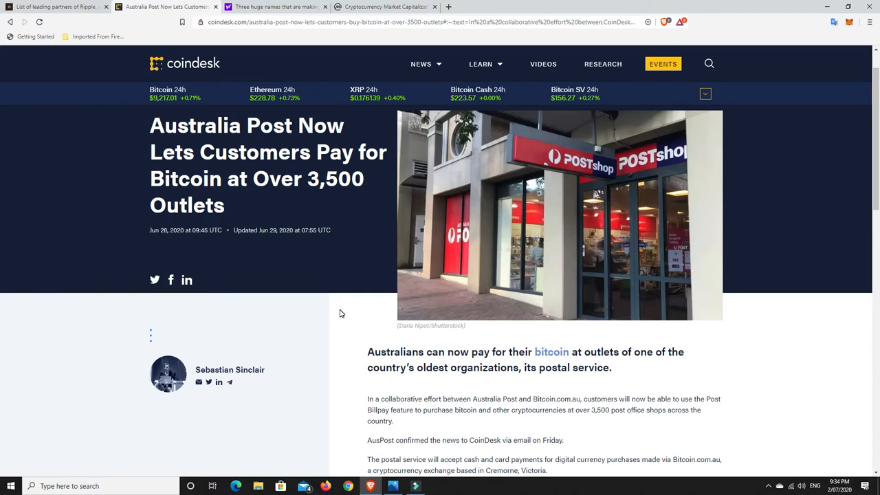
pyautogui.moveTo(344, 278)
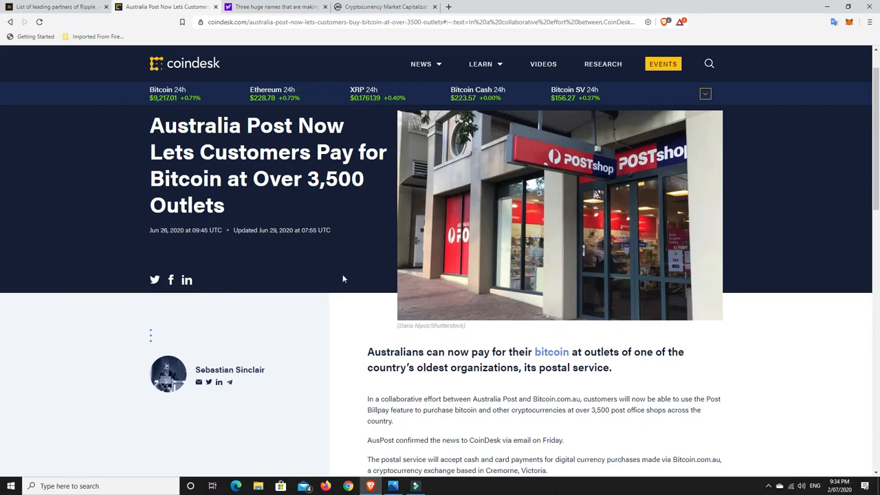
pyautogui.moveTo(348, 278)
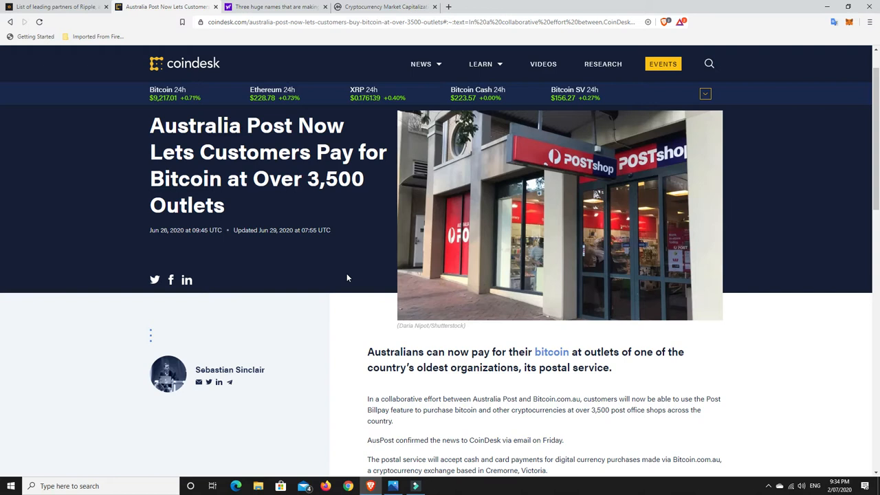
pyautogui.moveTo(275, 240)
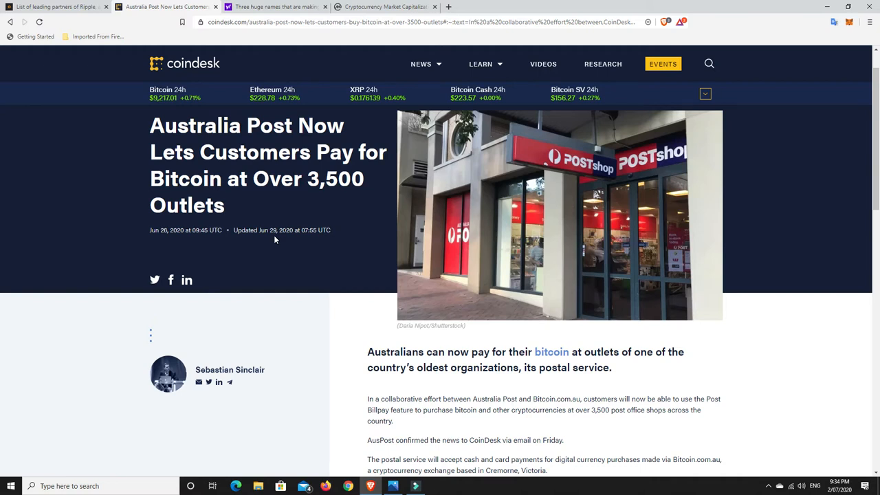
pyautogui.moveTo(320, 229)
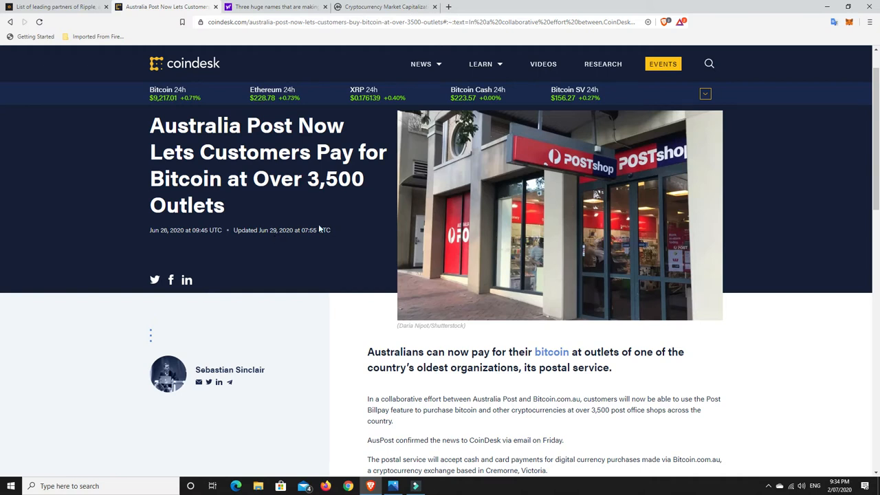
pyautogui.moveTo(233, 21)
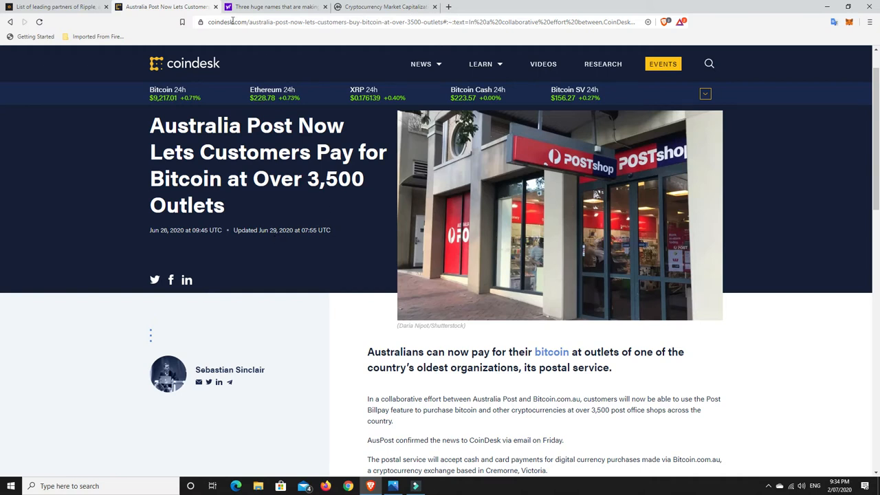
# Switch to Yahoo Finance's 'Three huge names' Ethereum article and read down to JP Morgan.
pyautogui.click(275, 7)
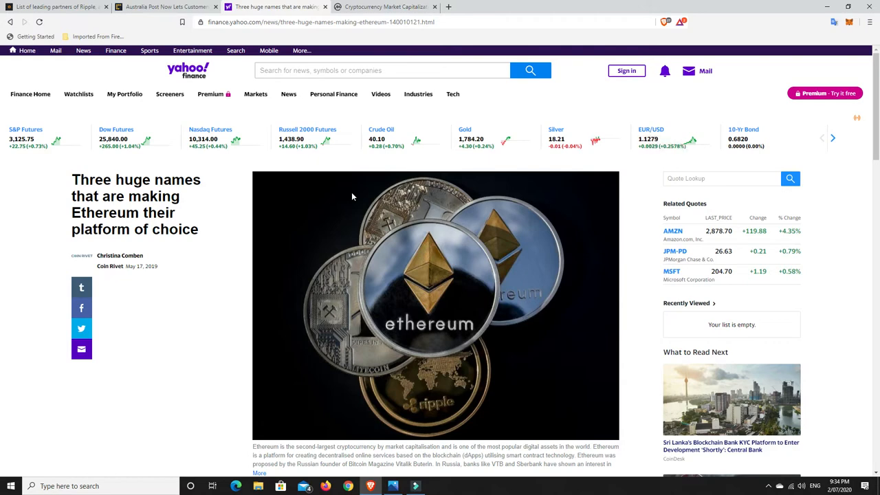
pyautogui.scroll(-3)
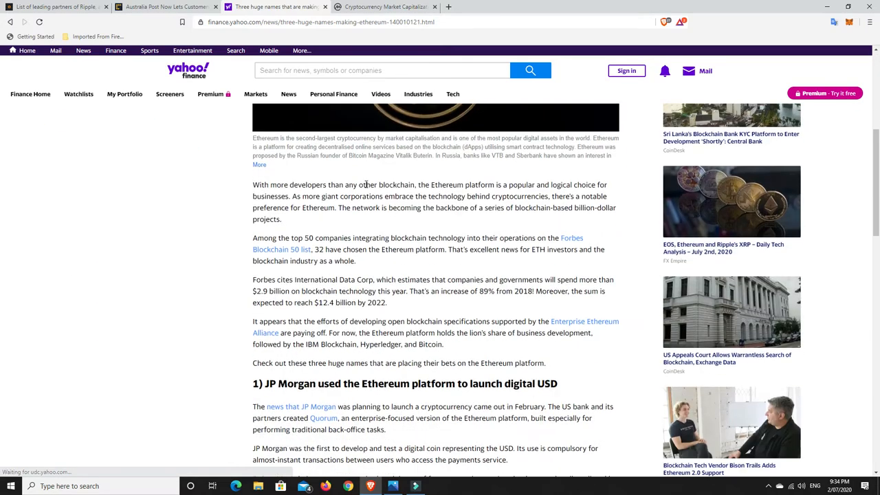
pyautogui.scroll(-3)
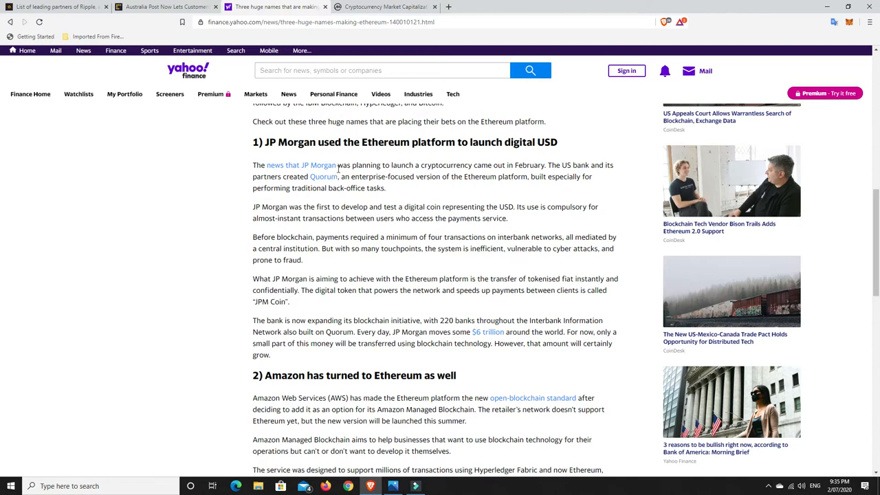
pyautogui.moveTo(341, 162)
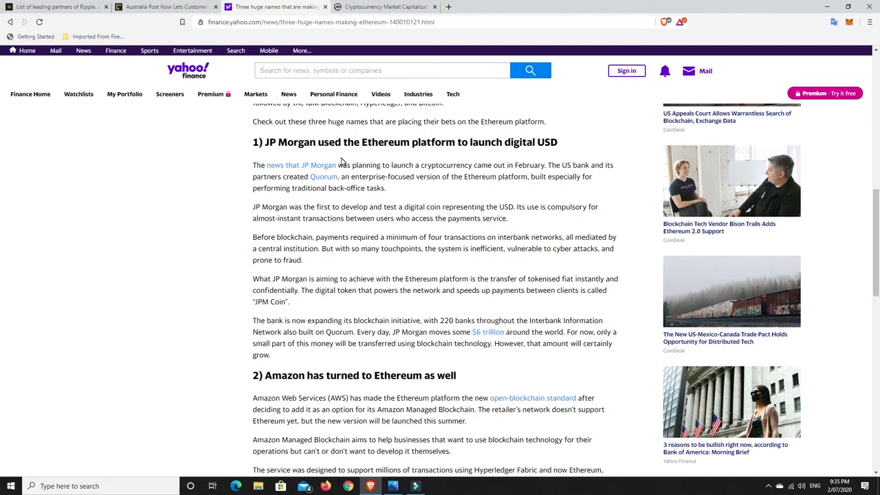
pyautogui.moveTo(397, 204)
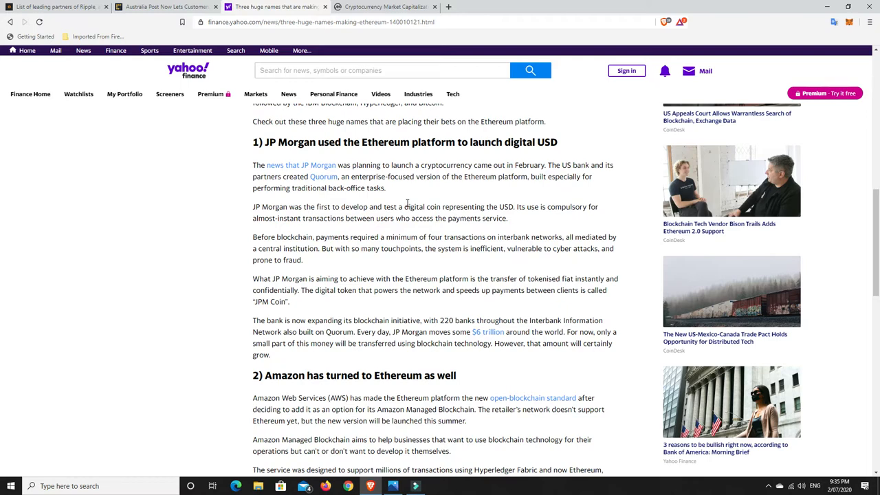
# Read down past the Amazon section to the Microsoft Azure and Starbucks example.
pyautogui.scroll(-3)
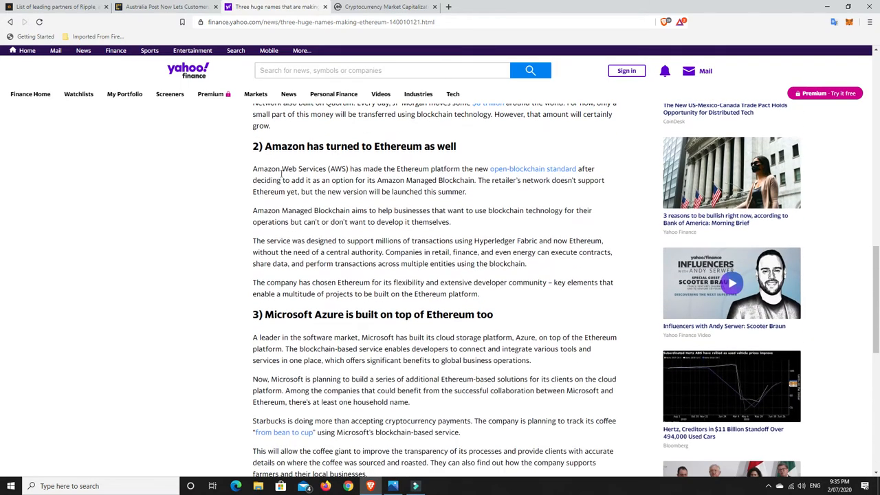
pyautogui.moveTo(480, 210)
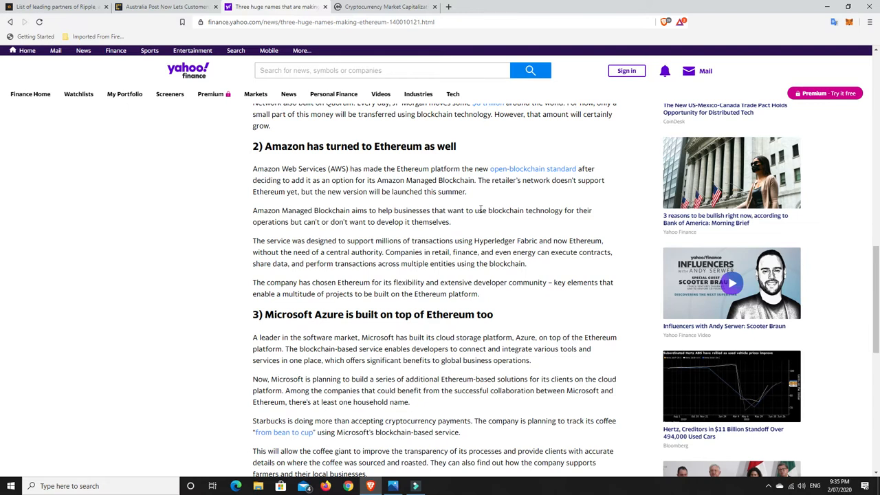
pyautogui.moveTo(481, 209)
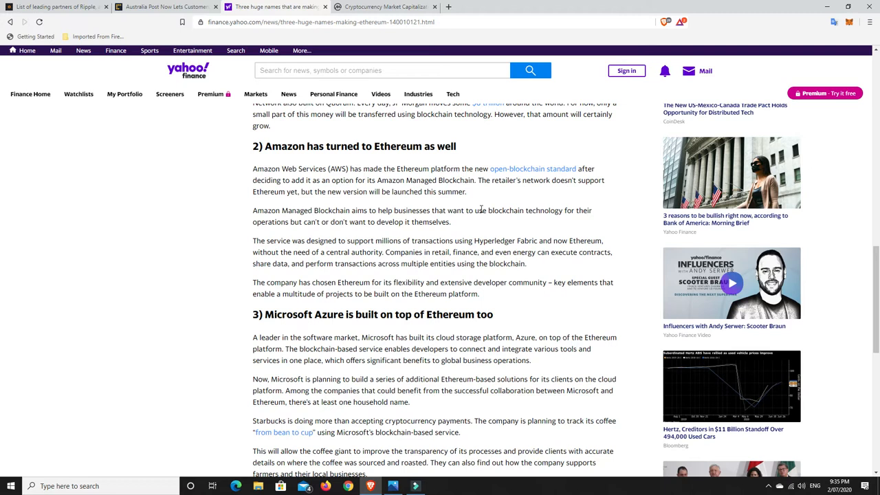
pyautogui.moveTo(353, 333)
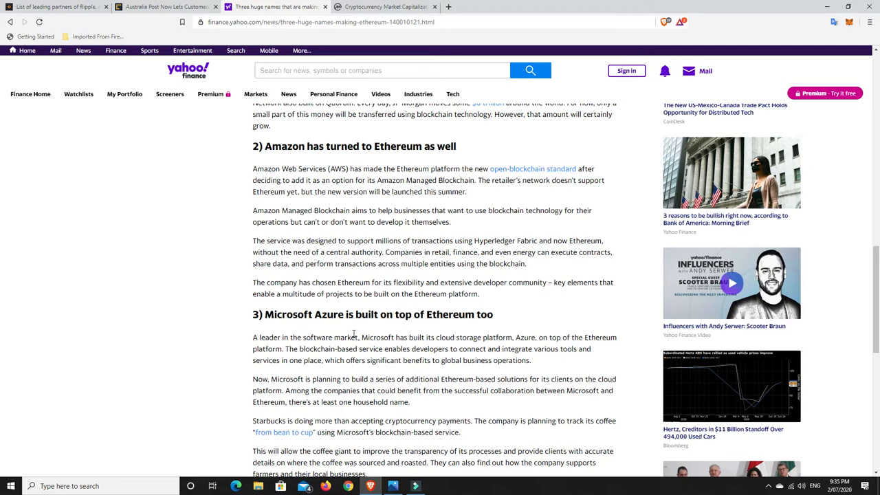
pyautogui.scroll(-3)
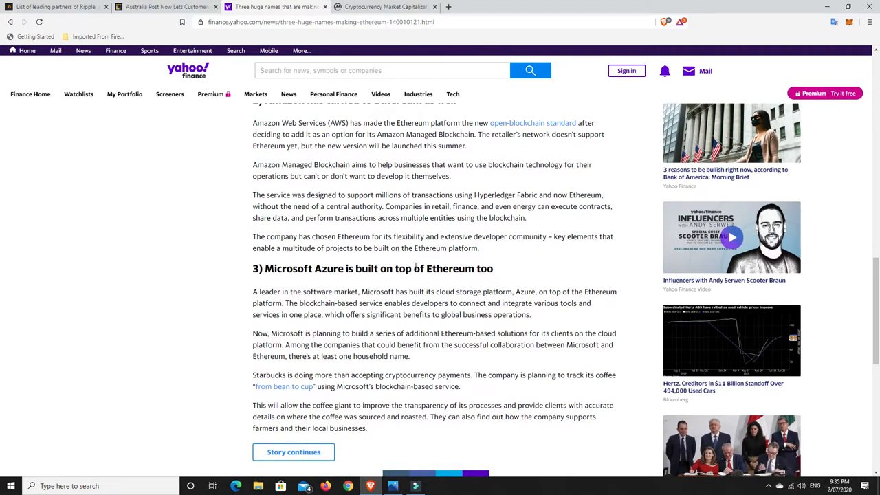
pyautogui.moveTo(344, 286)
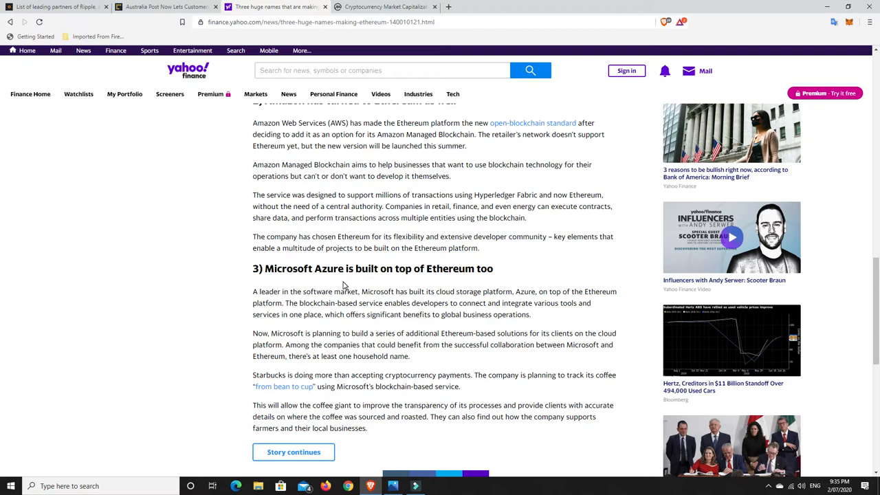
pyautogui.moveTo(346, 329)
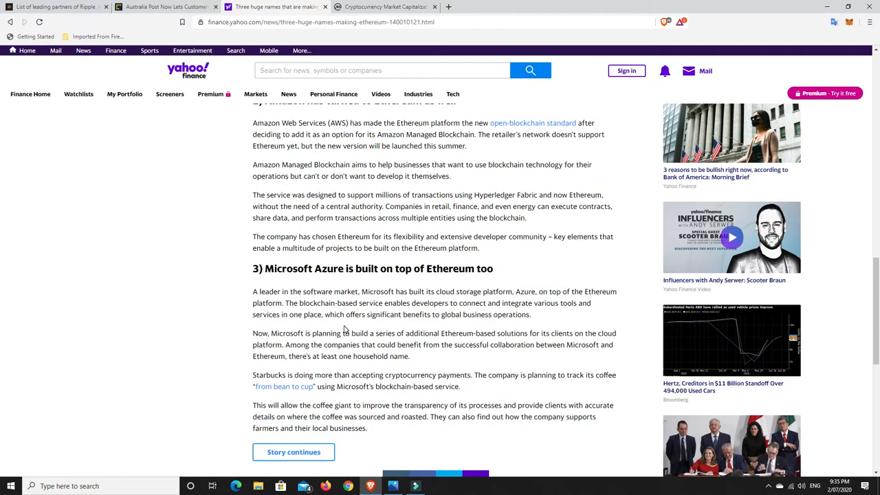
# Scroll back up to the image caption and introduction before the JP Morgan section.
pyautogui.scroll(3)
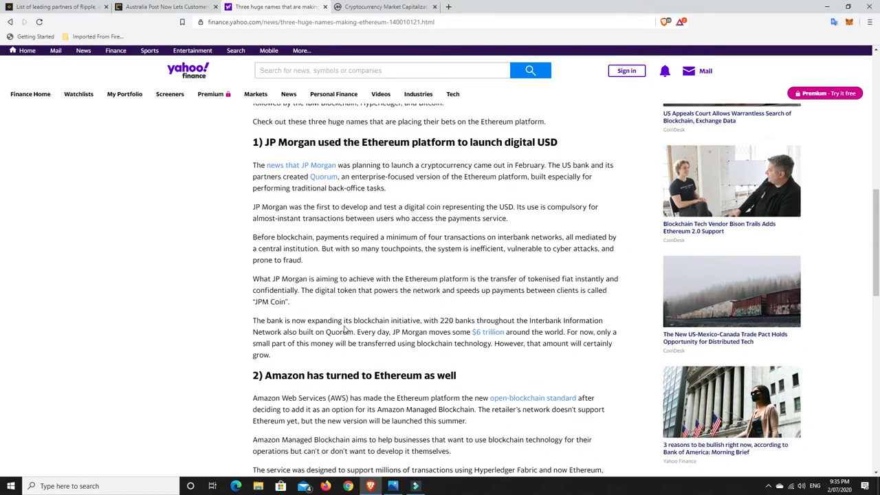
pyautogui.scroll(3)
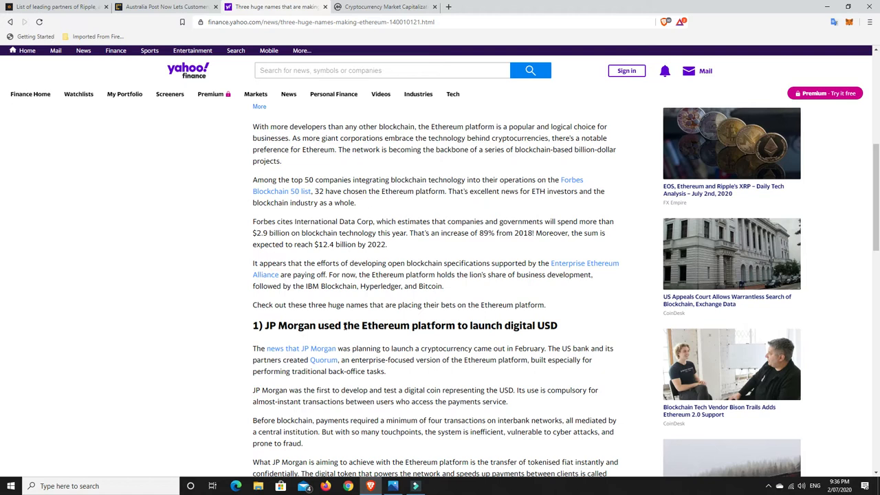
pyautogui.scroll(3)
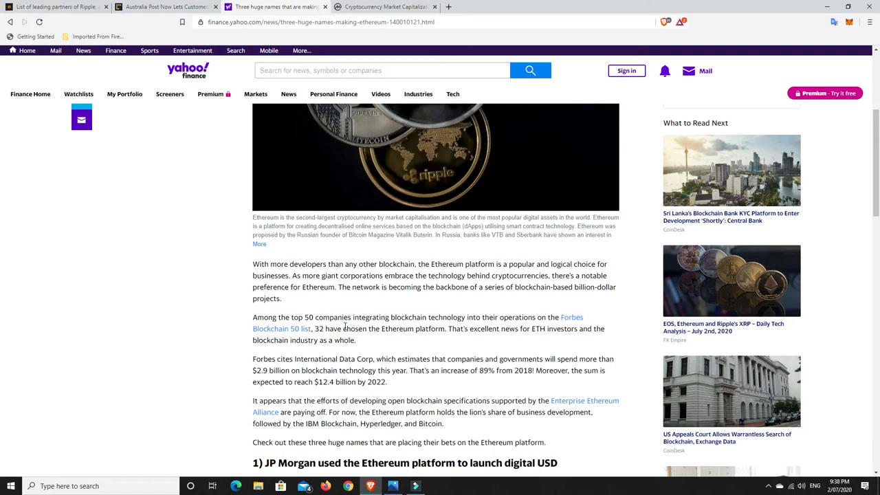
pyautogui.moveTo(351, 247)
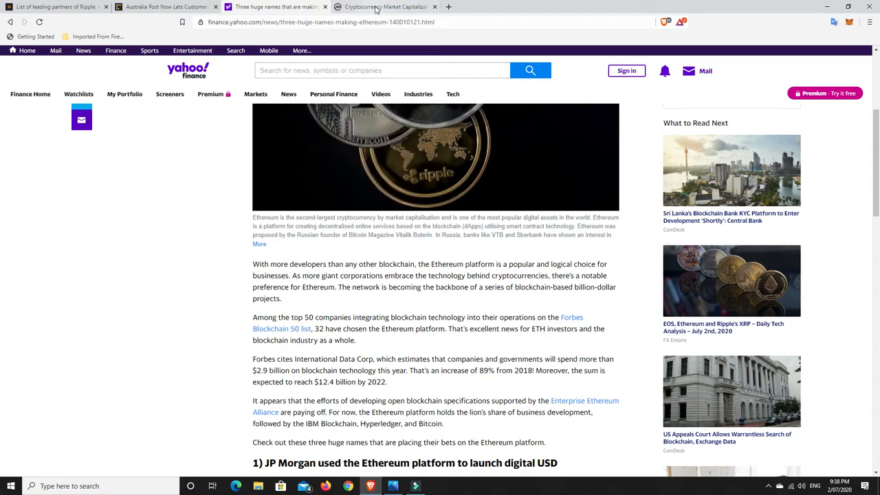
# Switch to CoinMarketCap's Top 100 tab and view the table led by Bitcoin, Ethereum, Tether, XRP.
pyautogui.click(385, 7)
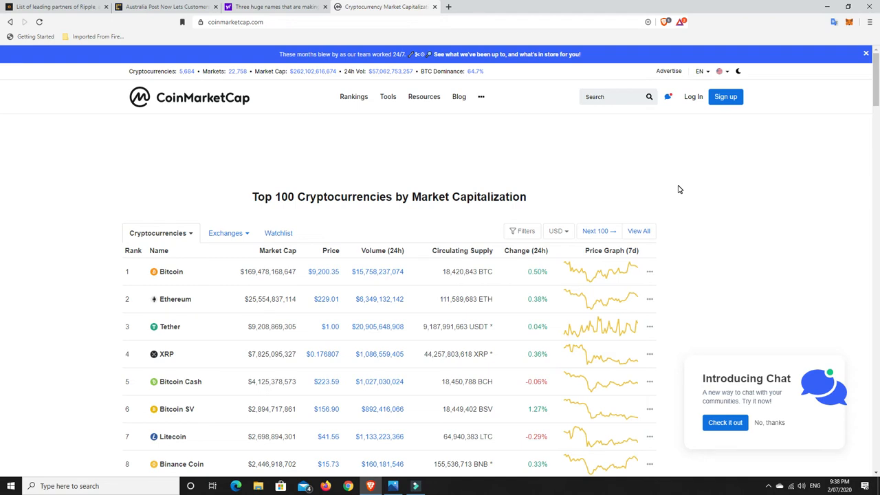
pyautogui.scroll(-3)
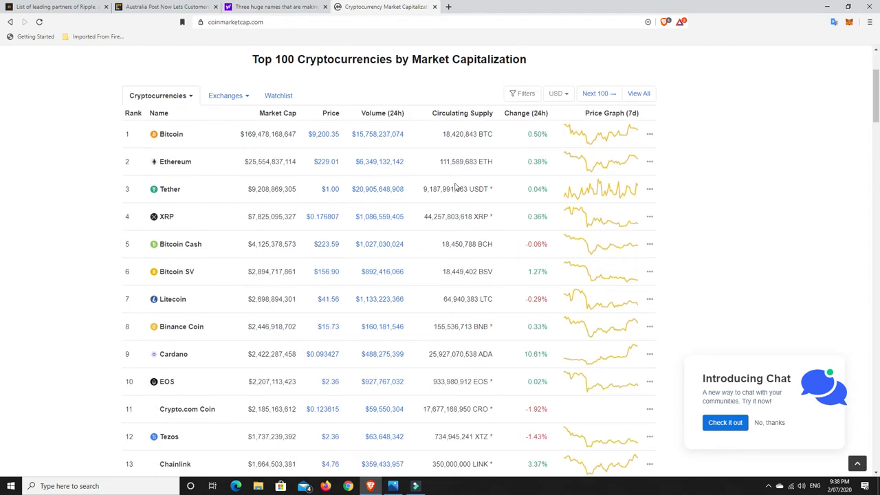
pyautogui.scroll(-3)
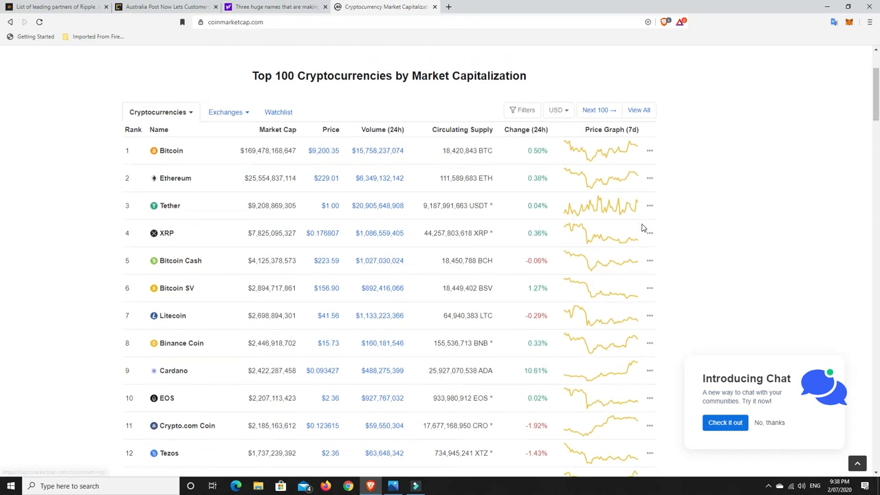
pyautogui.scroll(3)
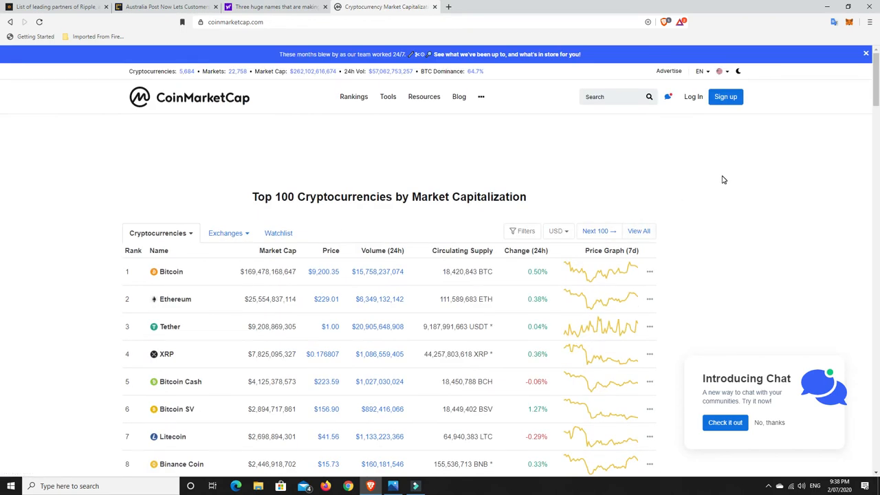
pyautogui.moveTo(735, 176)
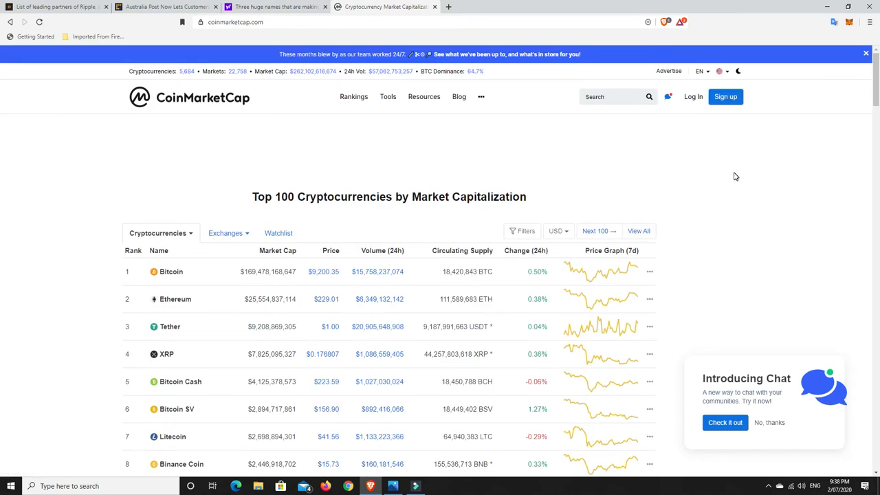
pyautogui.scroll(-3)
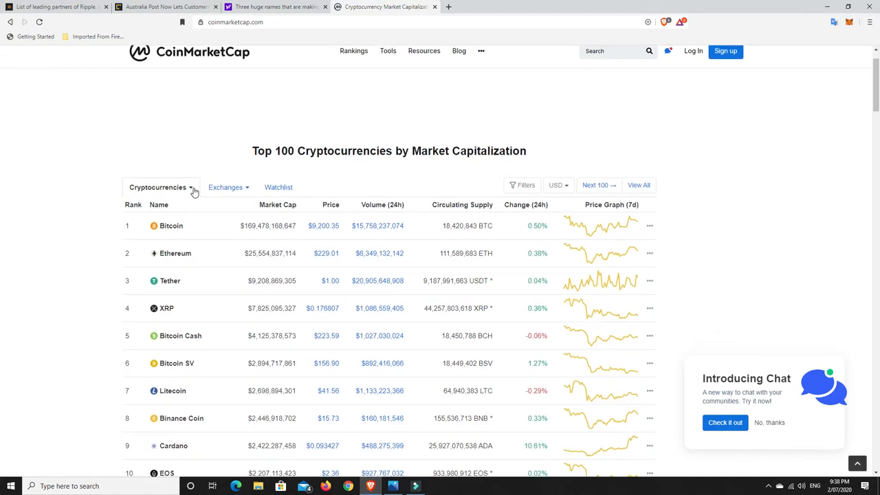
# Open CoinMarketCap's Cryptocurrencies menu listing Top 100, Full List, Derivatives and DeFi.
pyautogui.click(158, 187)
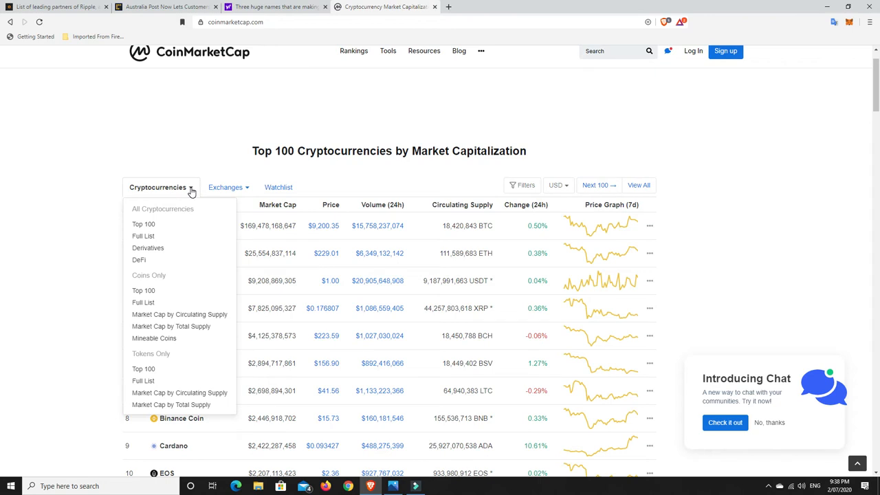
pyautogui.moveTo(139, 260)
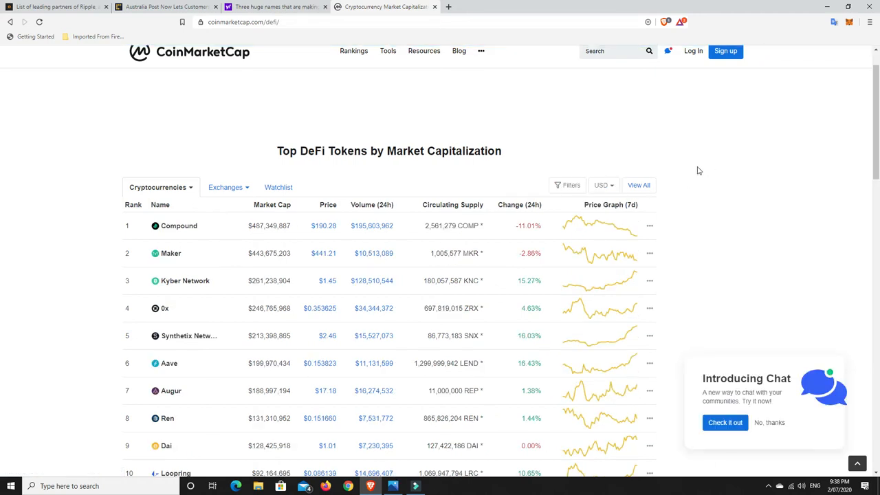
pyautogui.scroll(-3)
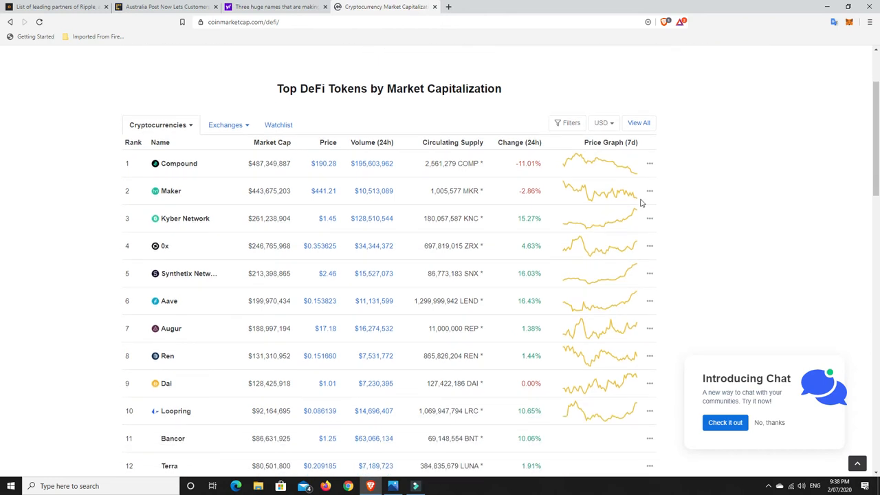
pyautogui.scroll(-3)
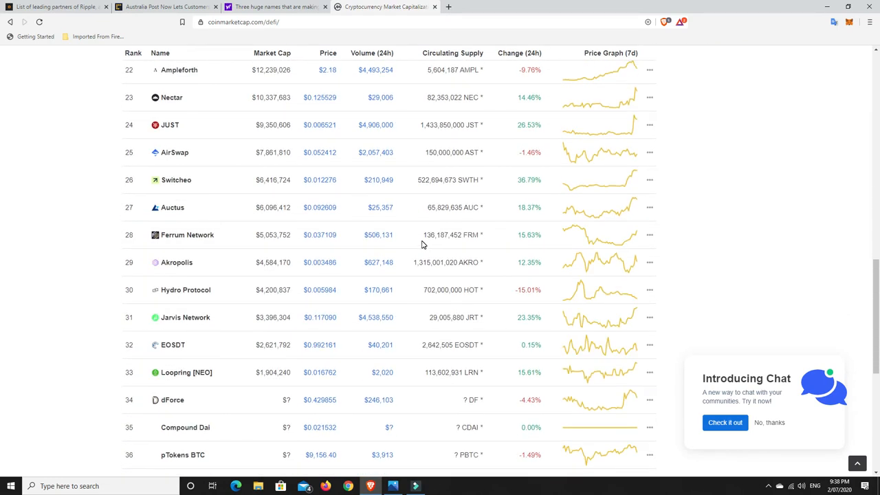
pyautogui.scroll(-3)
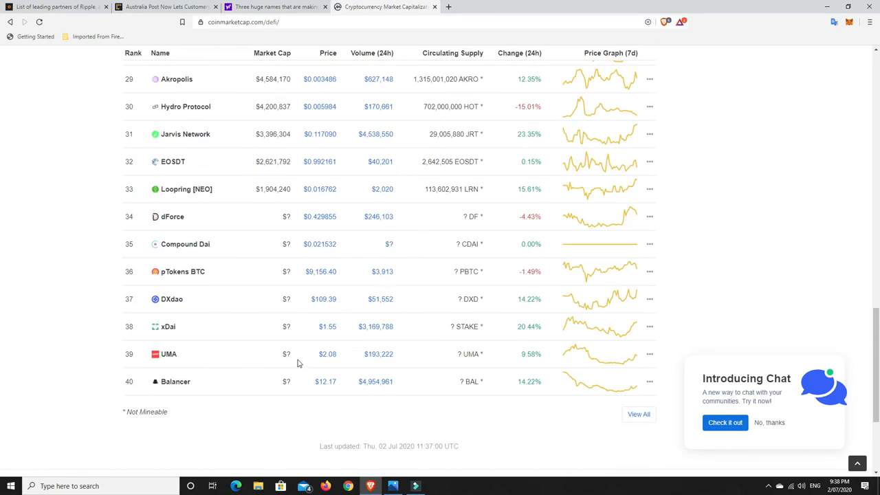
pyautogui.moveTo(293, 373)
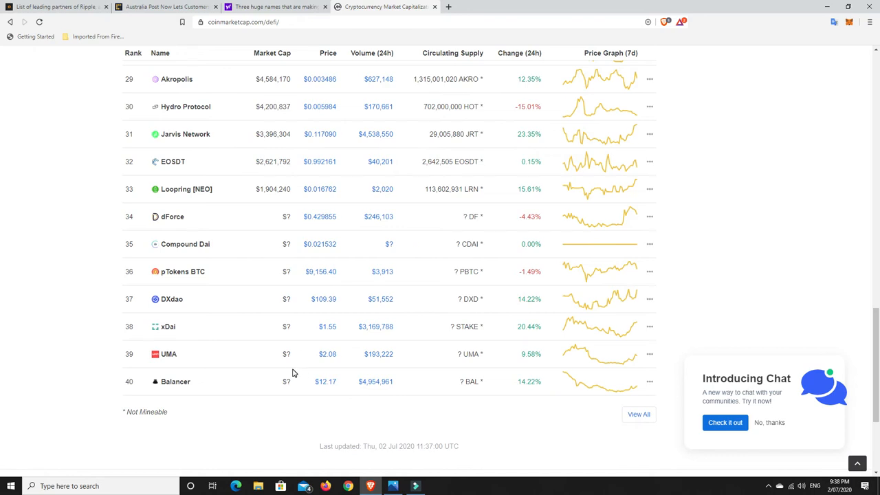
pyautogui.moveTo(305, 368)
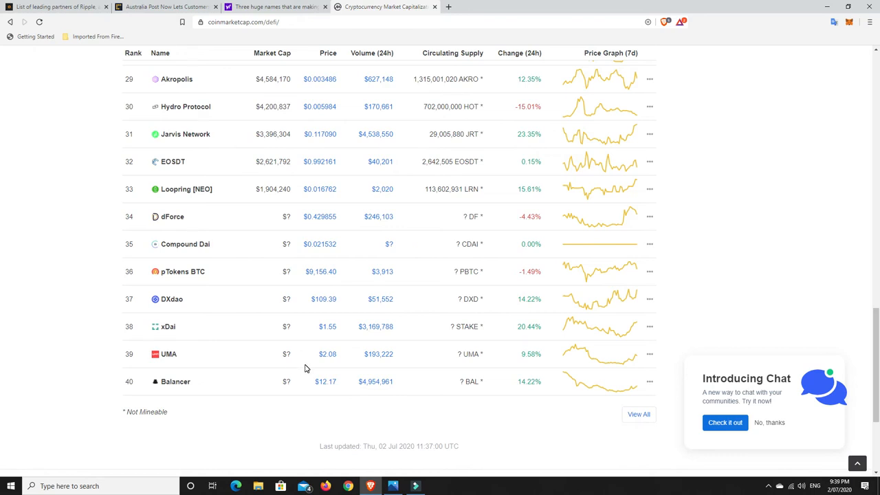
pyautogui.scroll(3)
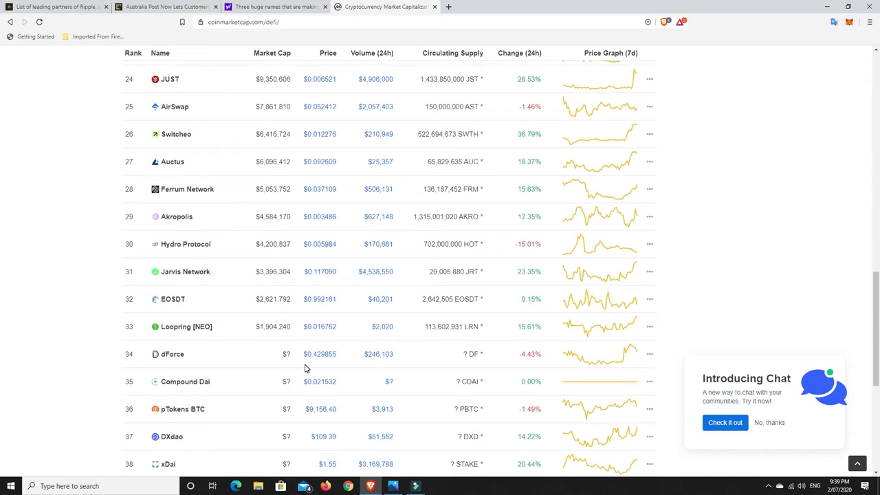
pyautogui.moveTo(196, 337)
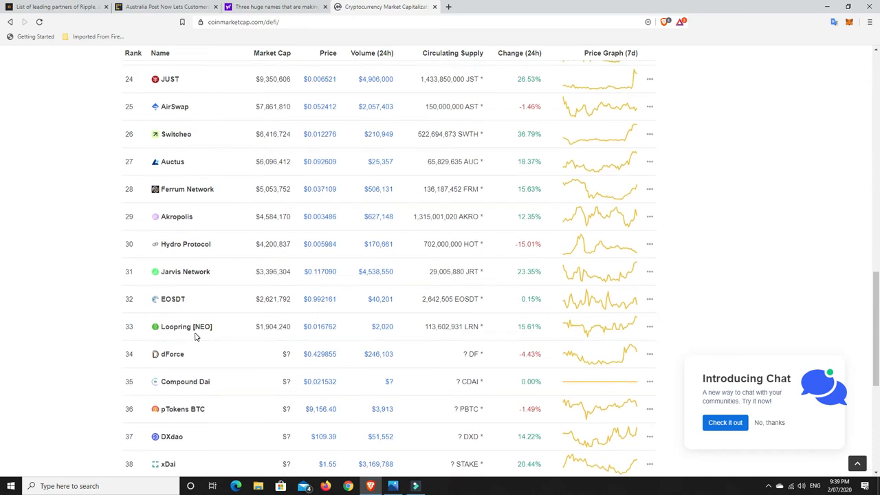
pyautogui.scroll(3)
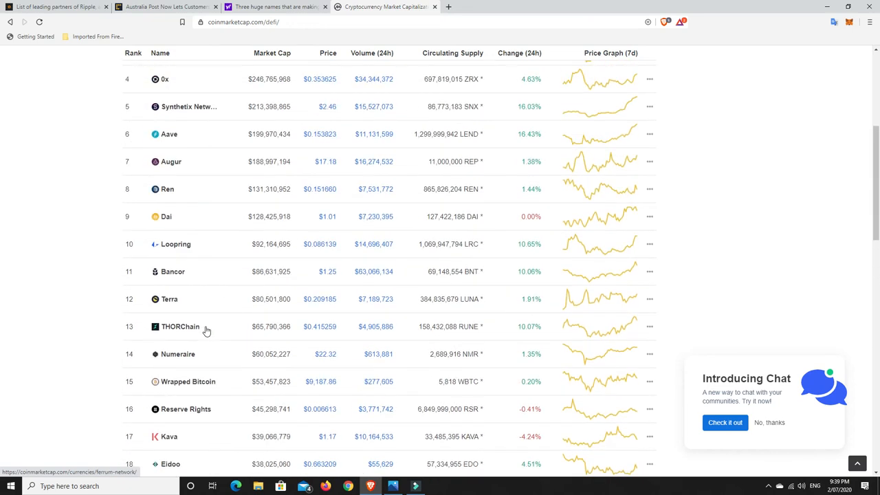
pyautogui.moveTo(207, 331)
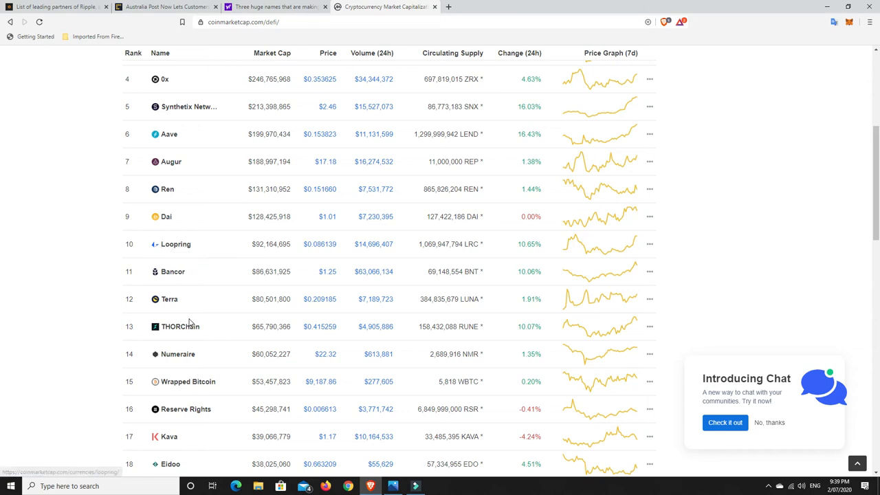
pyautogui.scroll(-3)
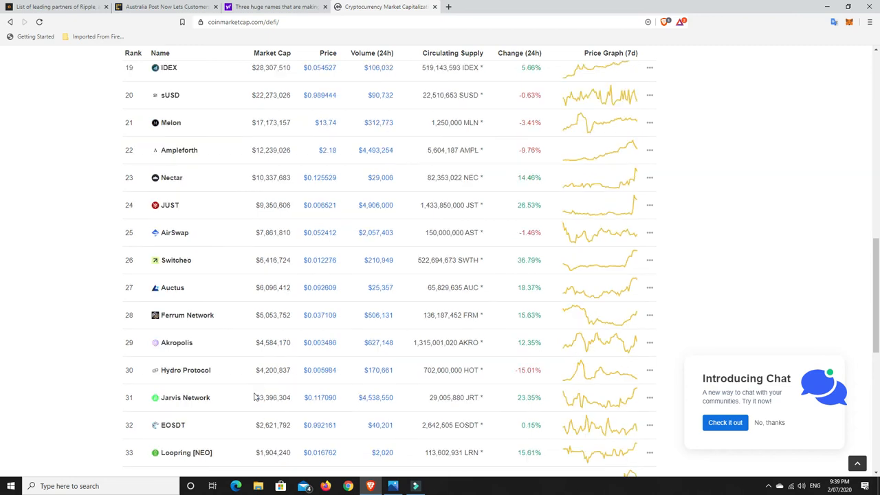
pyautogui.scroll(3)
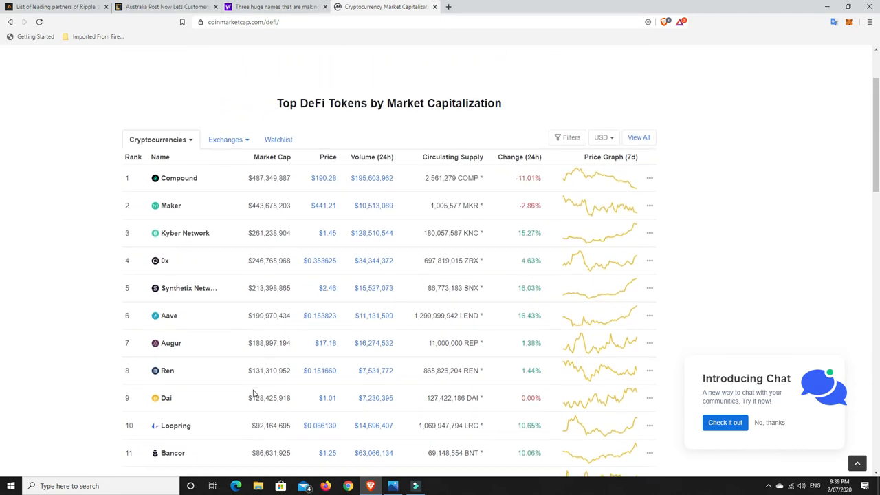
pyautogui.scroll(-3)
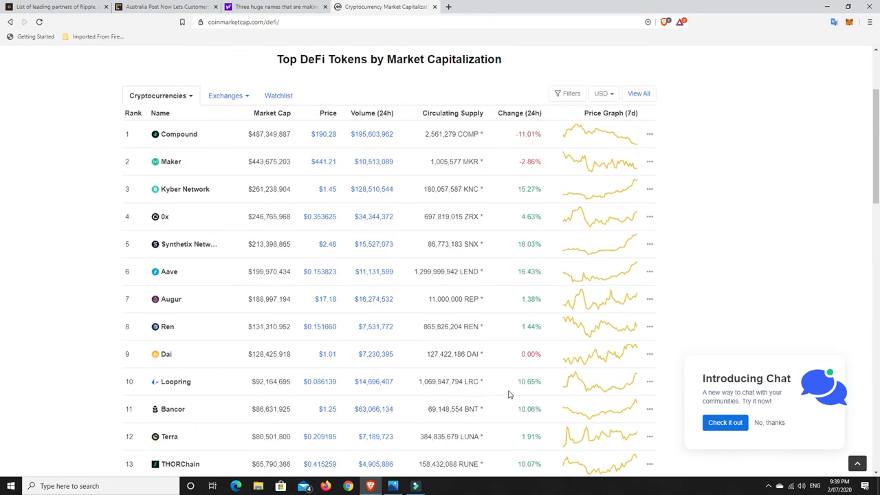
pyautogui.moveTo(537, 384)
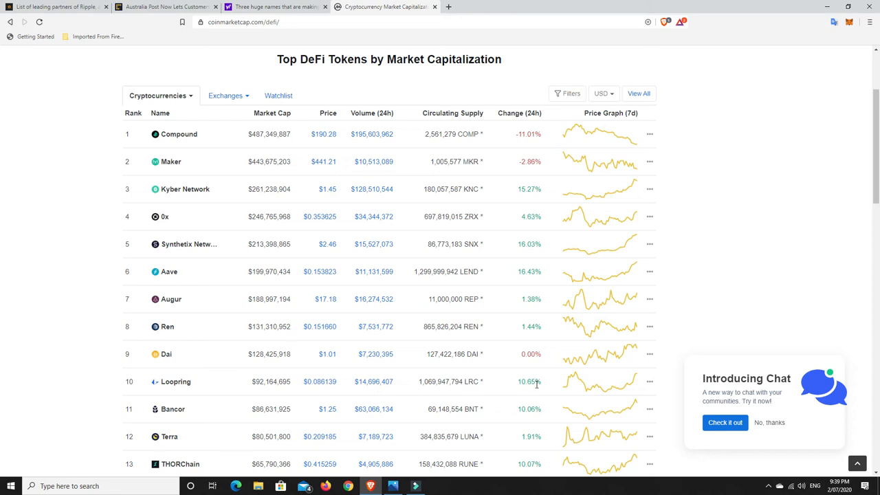
pyautogui.moveTo(453, 113)
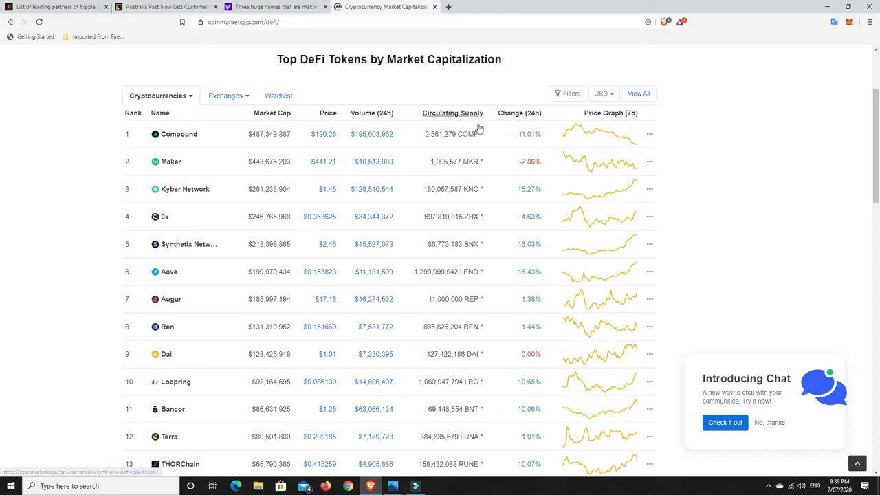
pyautogui.moveTo(487, 145)
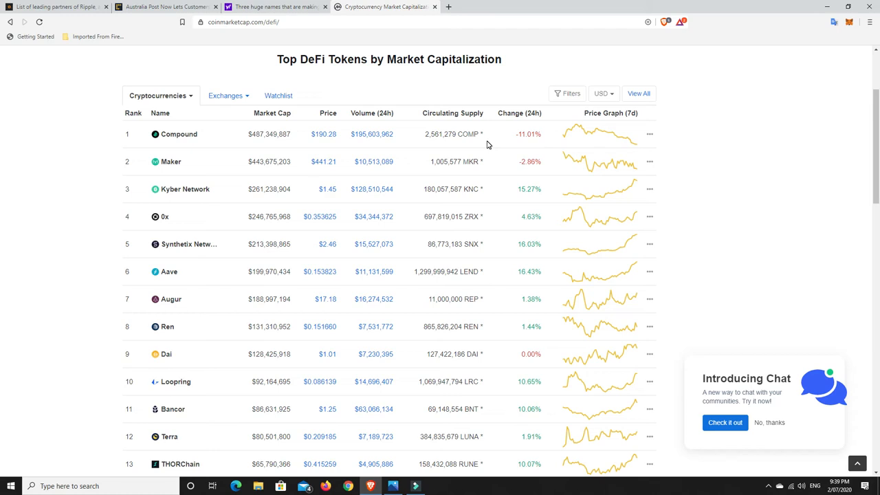
pyautogui.moveTo(342, 161)
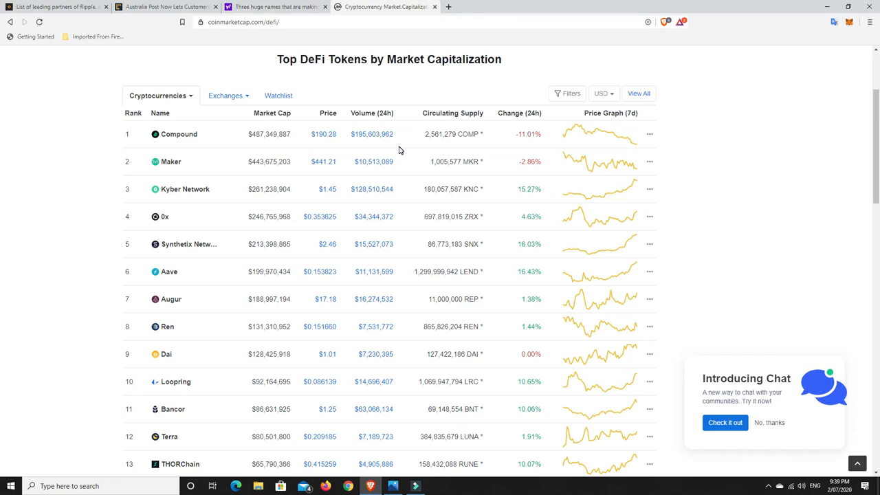
pyautogui.scroll(-3)
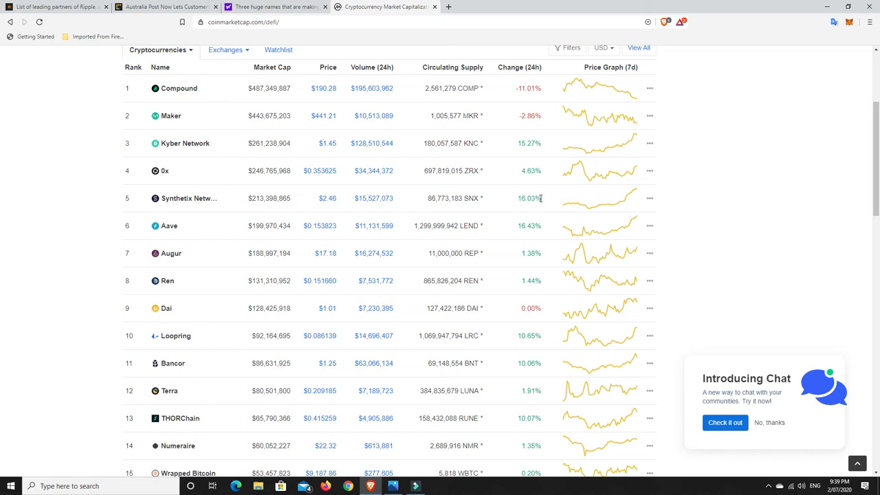
pyautogui.moveTo(540, 227)
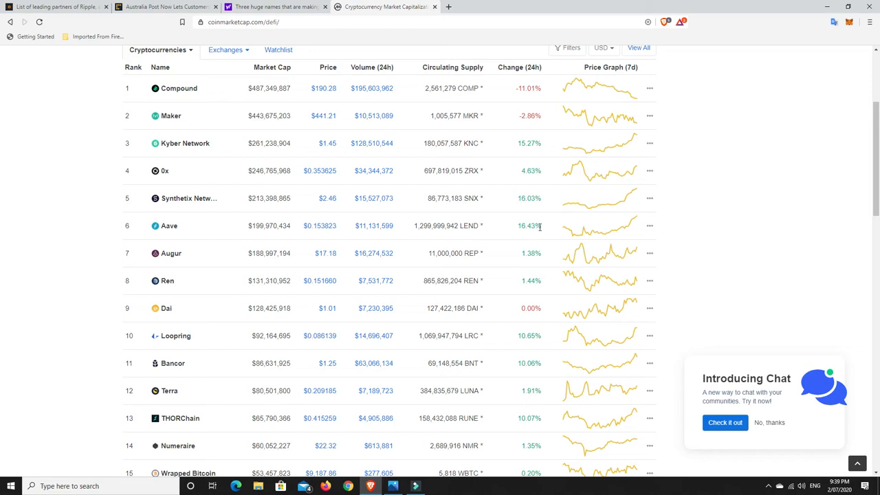
pyautogui.moveTo(533, 228)
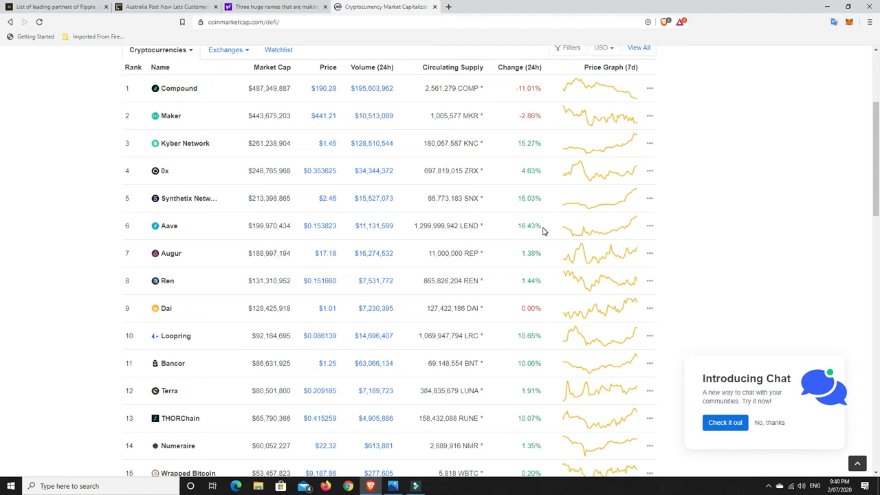
pyautogui.moveTo(535, 226)
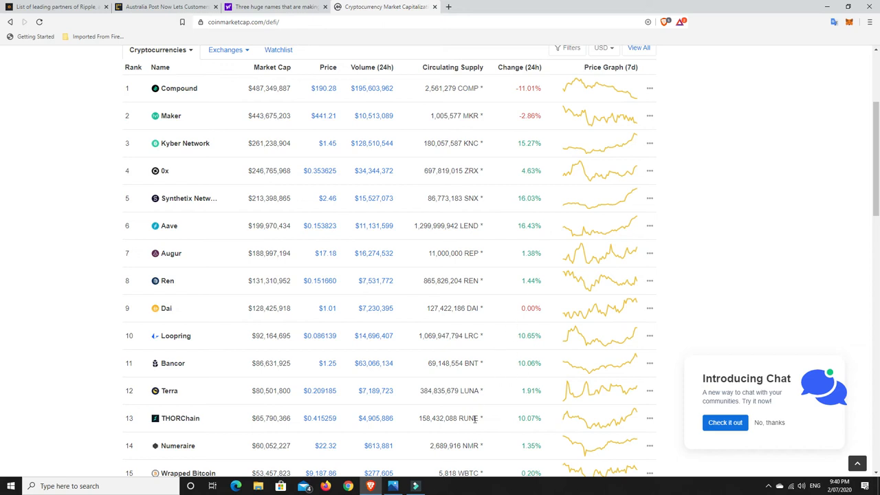
pyautogui.scroll(-3)
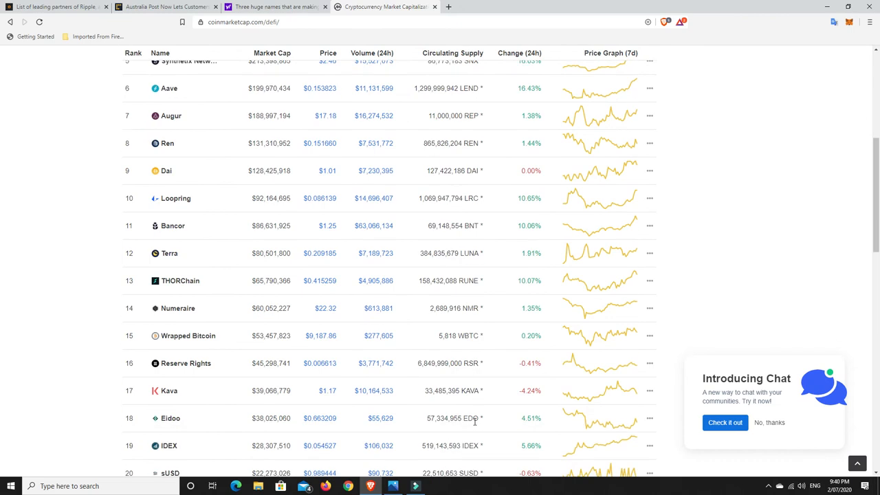
pyautogui.scroll(-3)
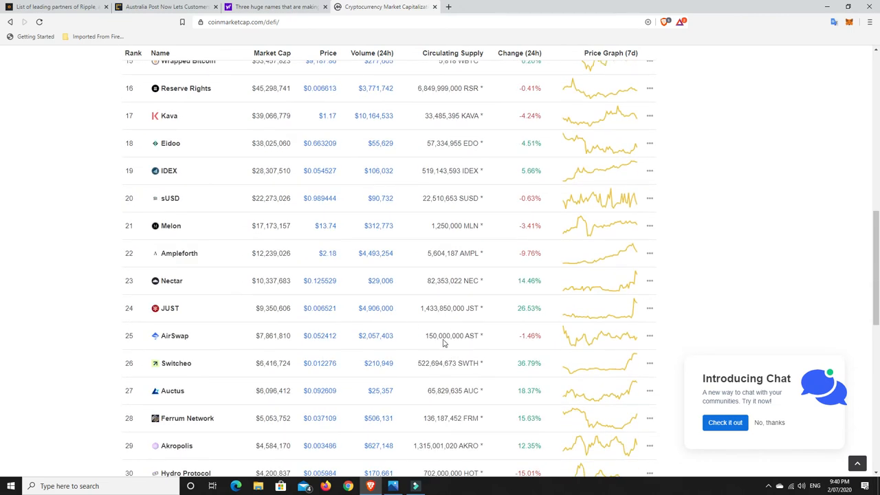
pyautogui.moveTo(460, 310)
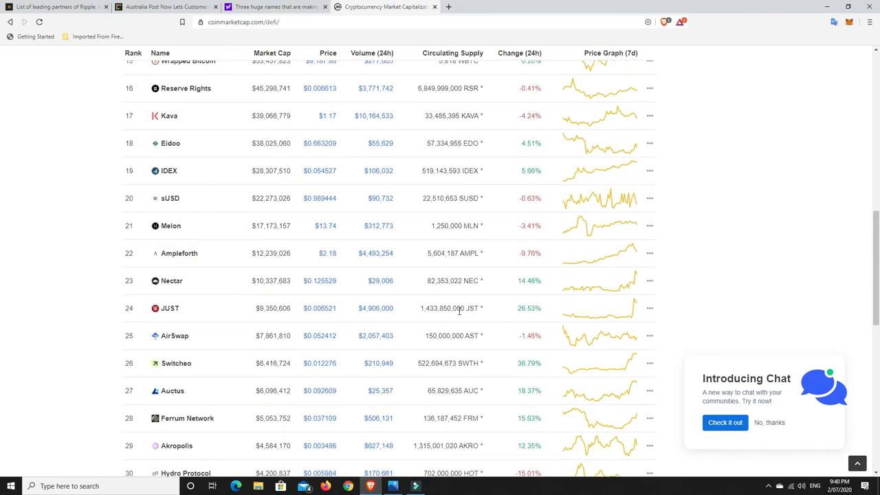
pyautogui.scroll(-3)
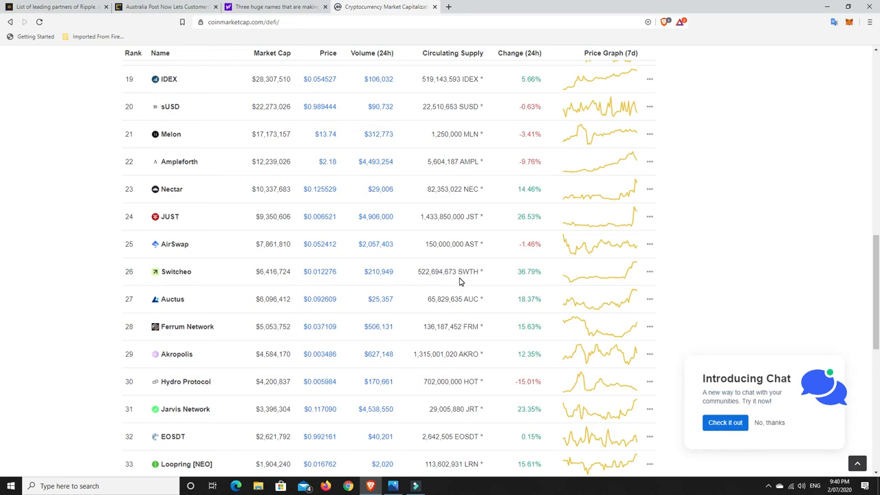
pyautogui.scroll(-3)
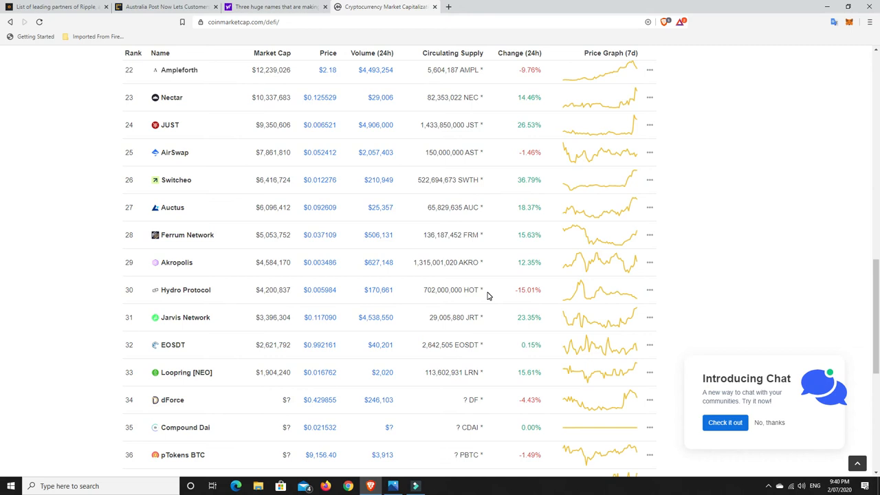
pyautogui.scroll(-3)
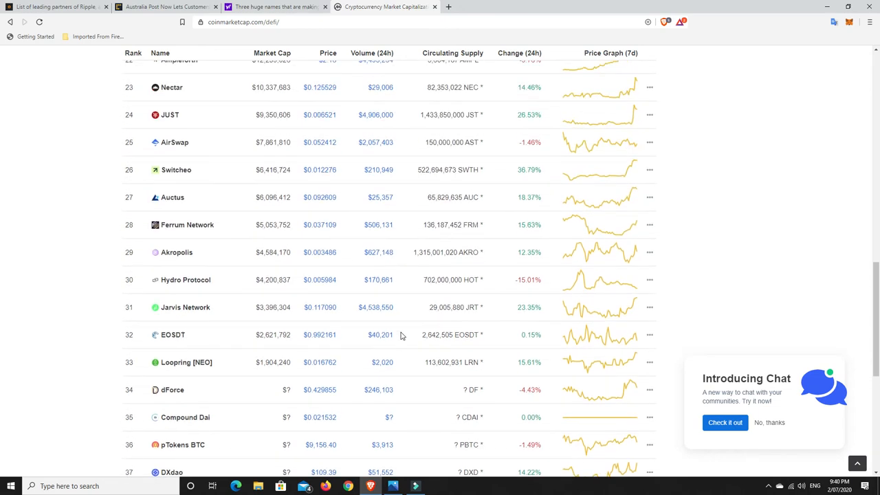
pyautogui.scroll(3)
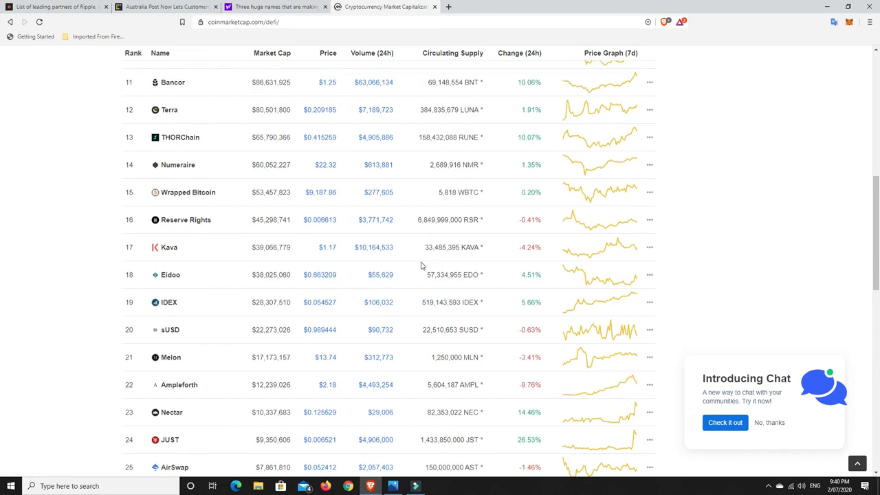
pyautogui.scroll(3)
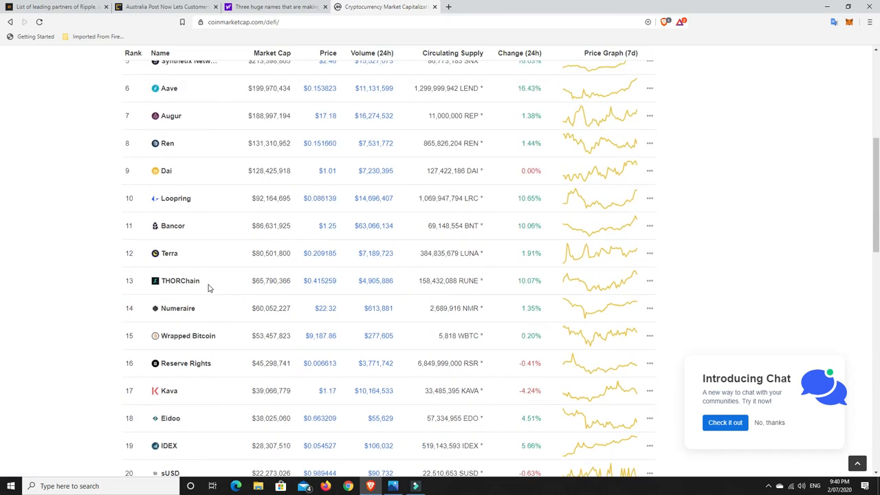
pyautogui.moveTo(458, 307)
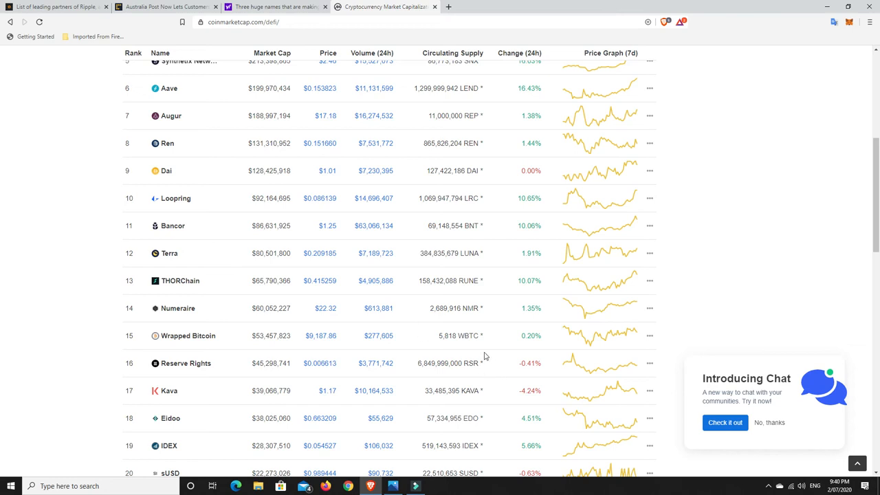
pyautogui.scroll(3)
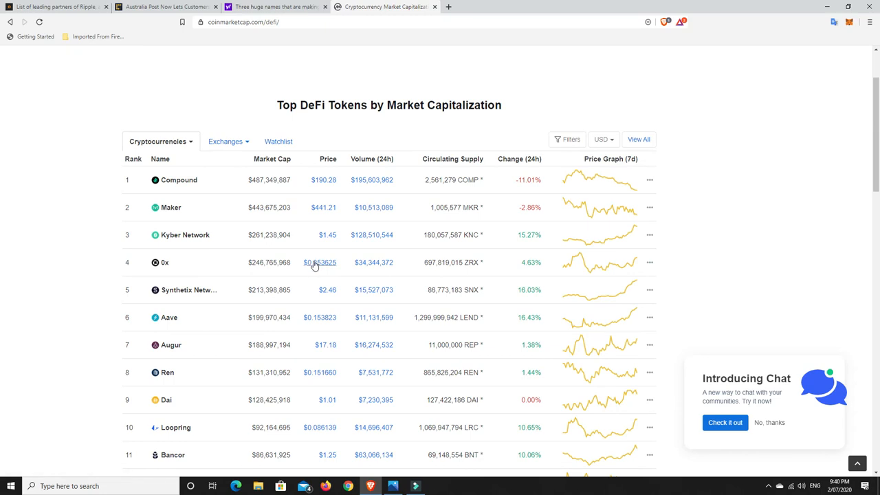
pyautogui.moveTo(185, 235)
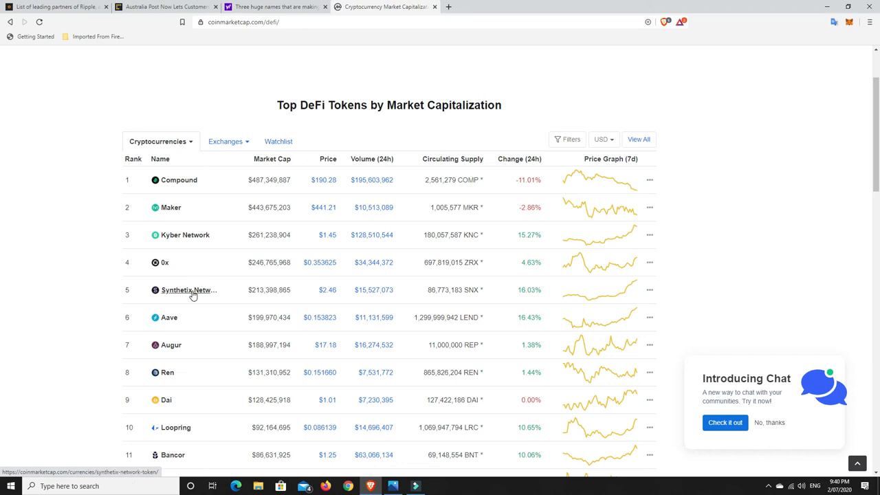
pyautogui.moveTo(169, 318)
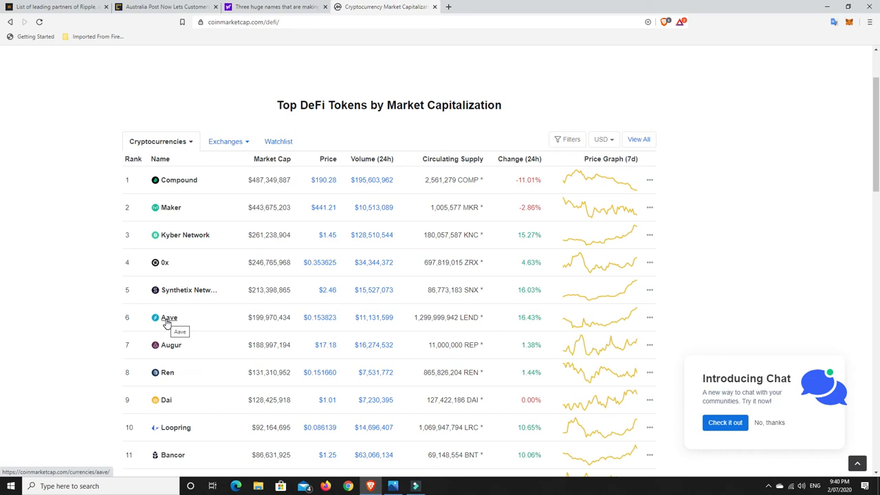
pyautogui.moveTo(171, 372)
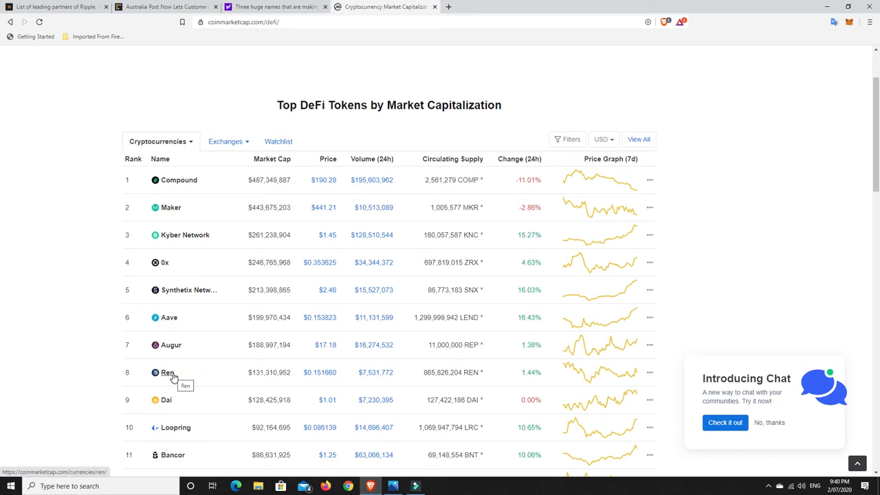
pyautogui.moveTo(186, 283)
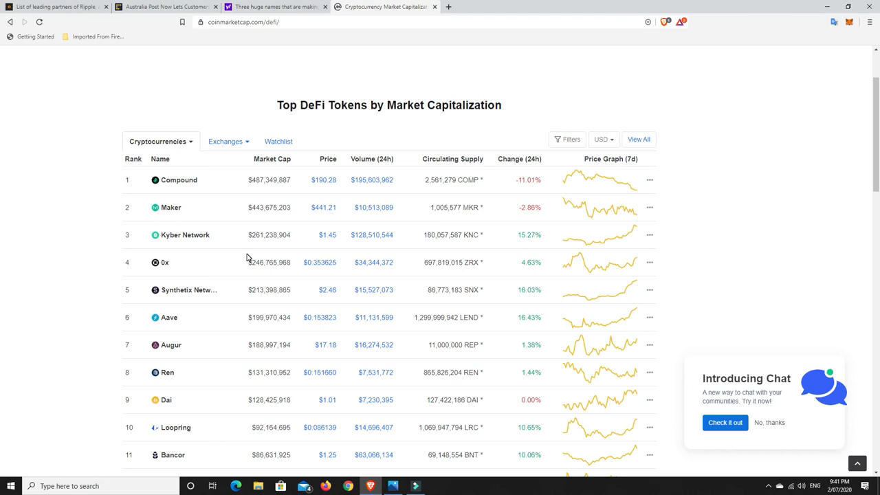
pyautogui.moveTo(185, 234)
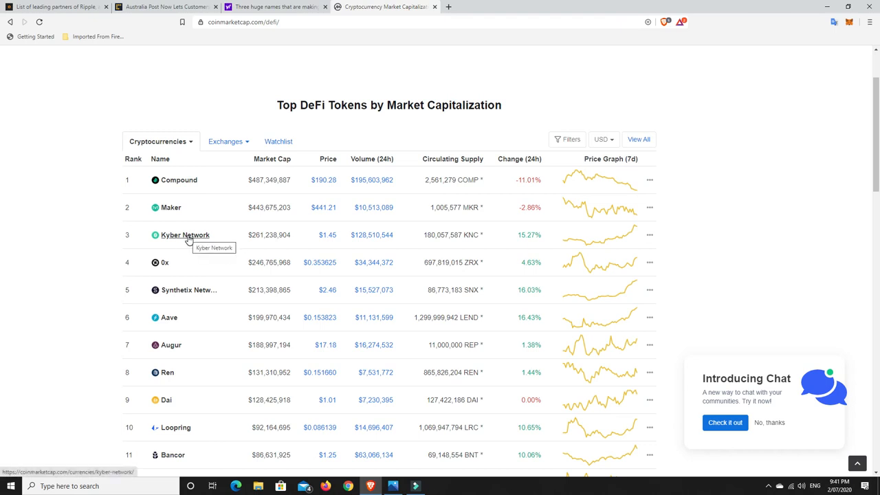
pyautogui.moveTo(222, 236)
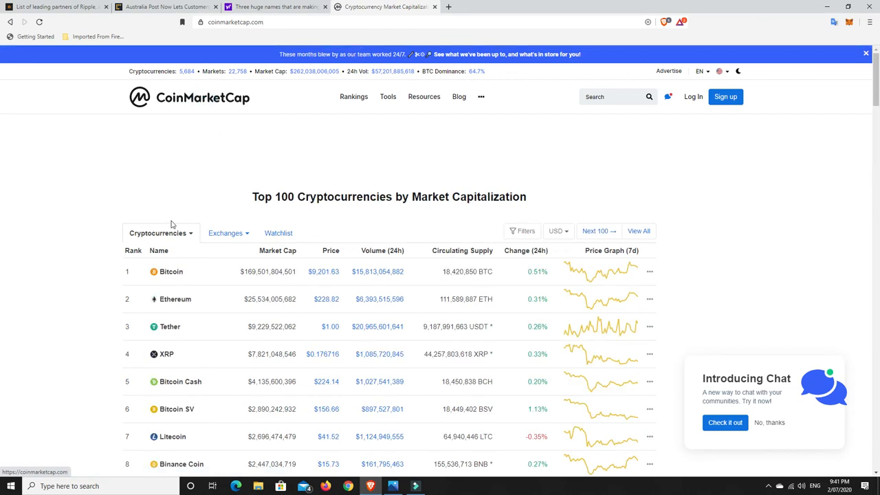
pyautogui.moveTo(171, 271)
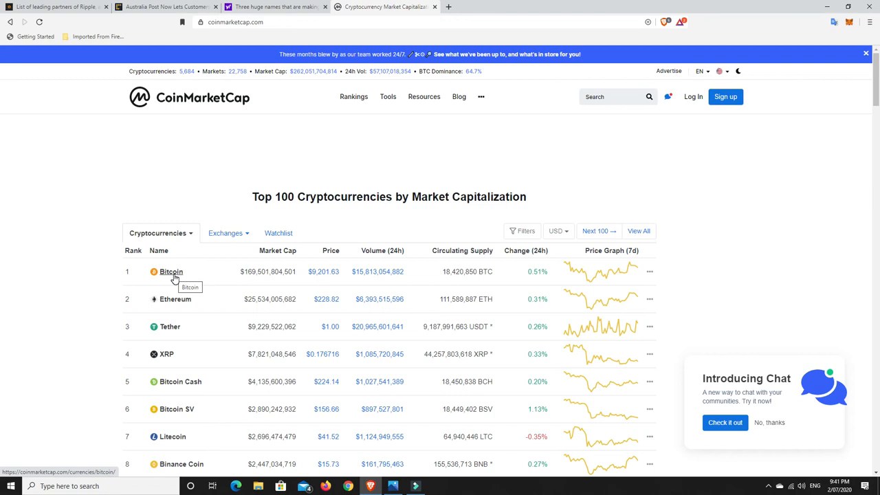
pyautogui.moveTo(174, 278)
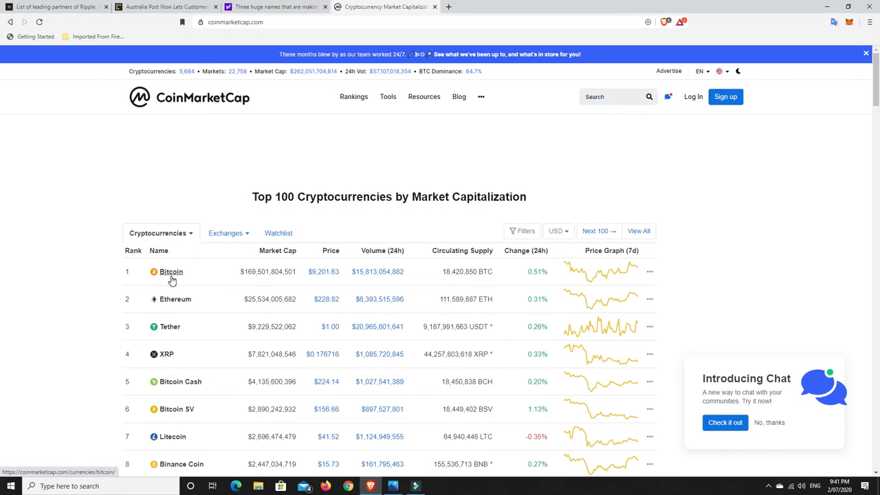
pyautogui.moveTo(171, 271)
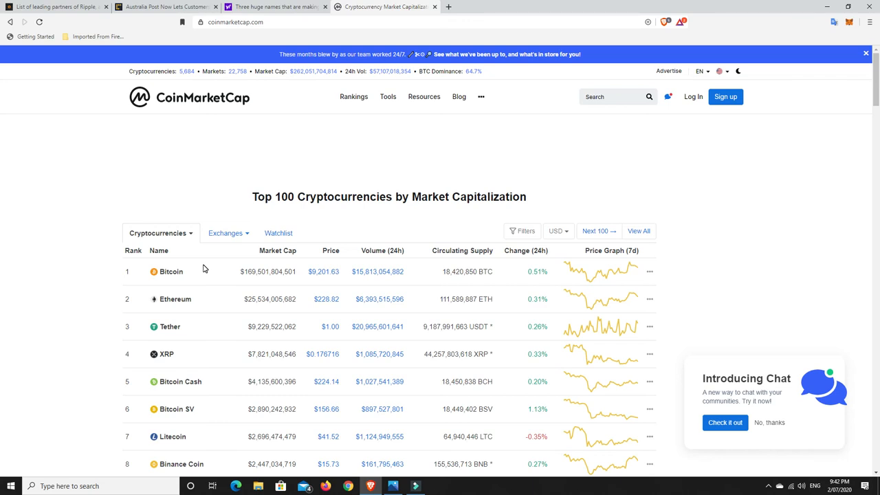
pyautogui.moveTo(171, 272)
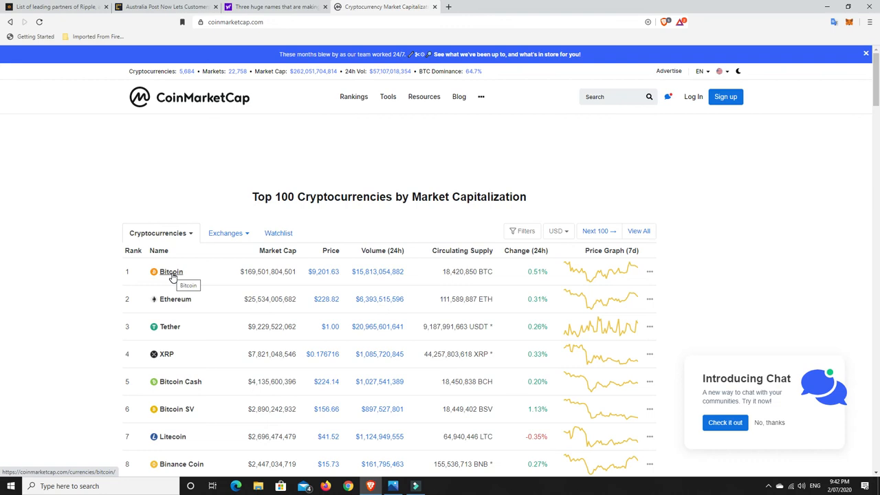
# Scroll the Top 100 ranking past Binance Coin to Cardano, EOS, Tezos and Stellar.
pyautogui.scroll(-3)
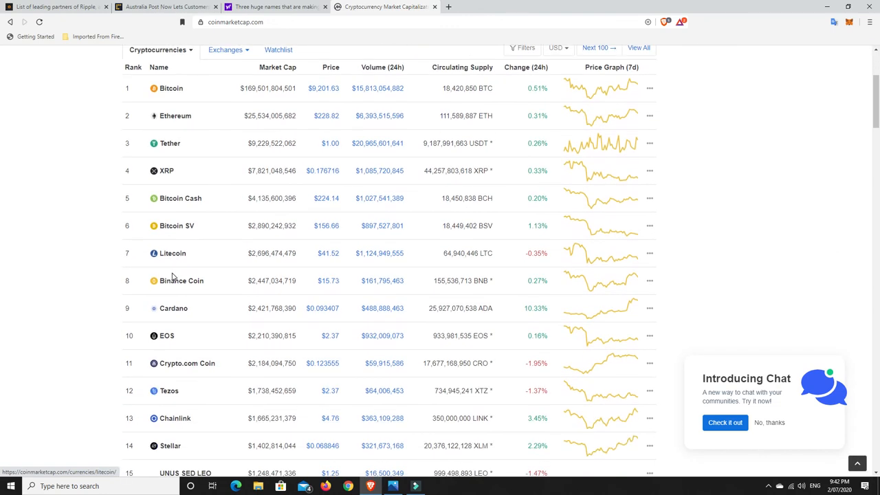
pyautogui.moveTo(175, 284)
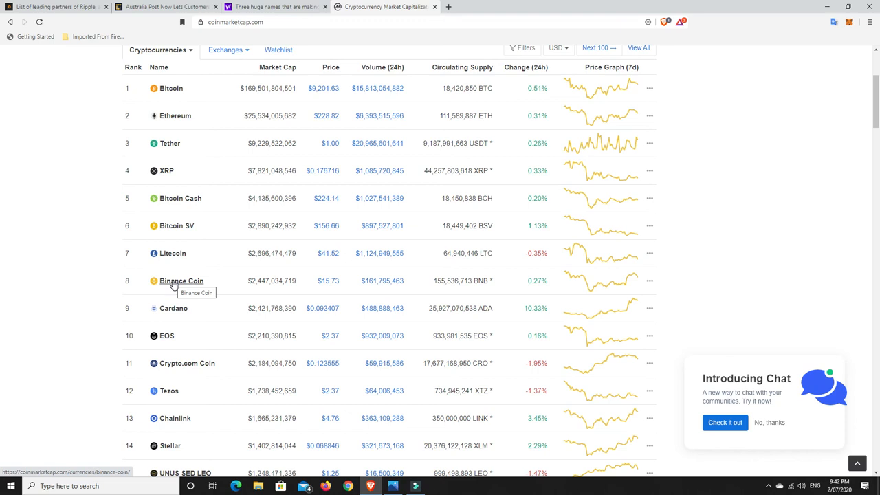